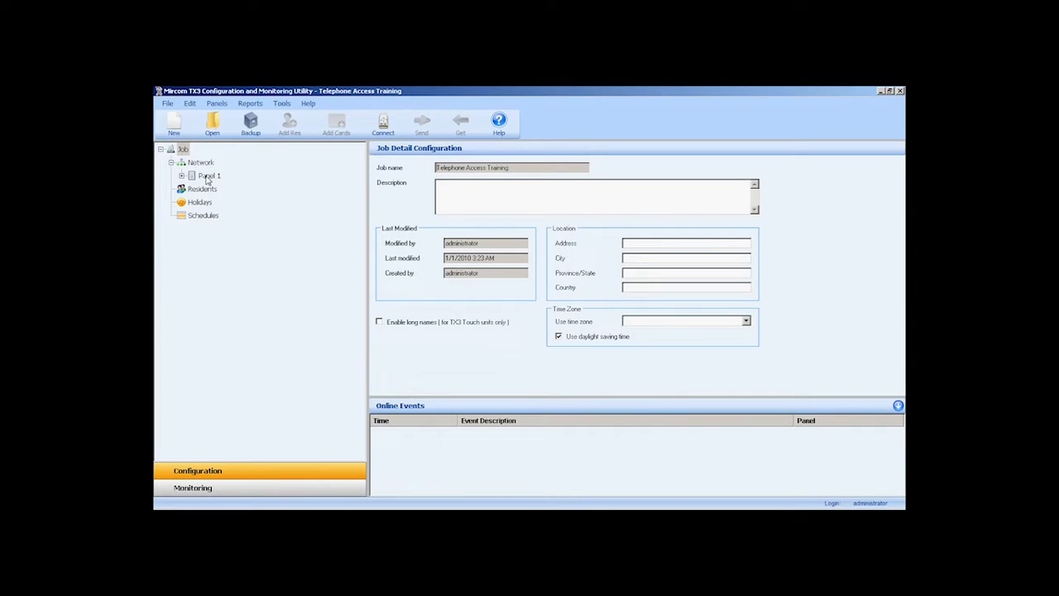
Step: Rename Panel 1 to Lobby and keep its model as TX3-200-8 (8x20 LCD)
{"action": "left_click", "coordinate": [210, 175]}
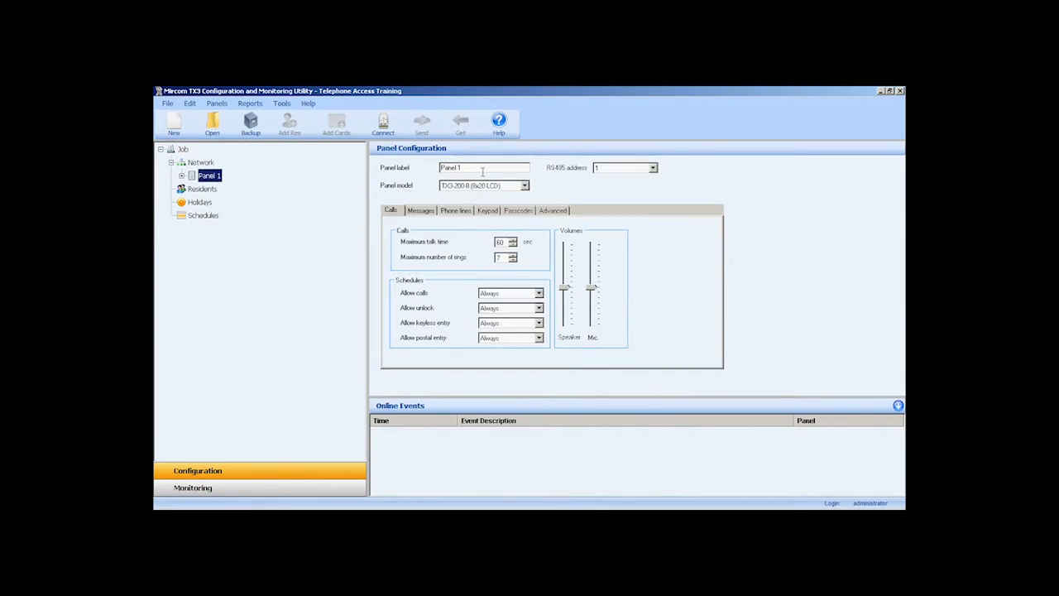
{"action": "type", "text": "Lobby"}
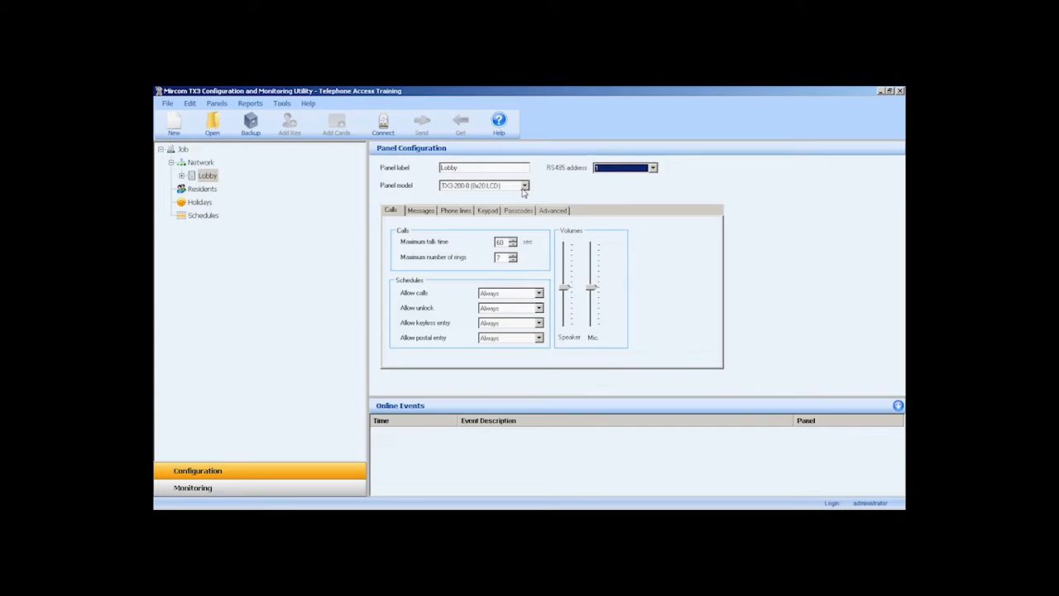
{"action": "left_click", "coordinate": [524, 185]}
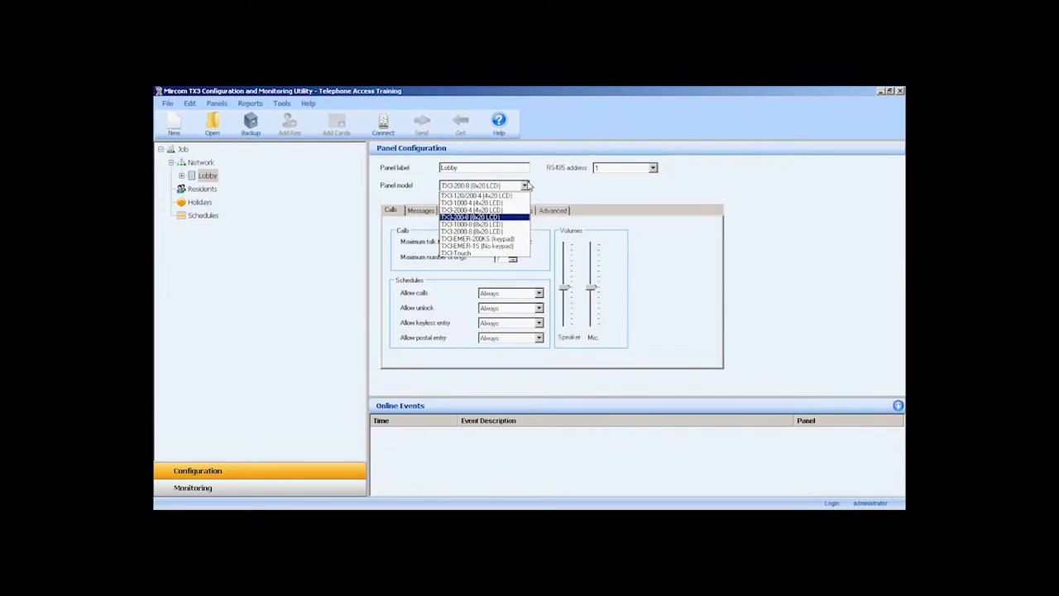
{"action": "left_click", "coordinate": [469, 218]}
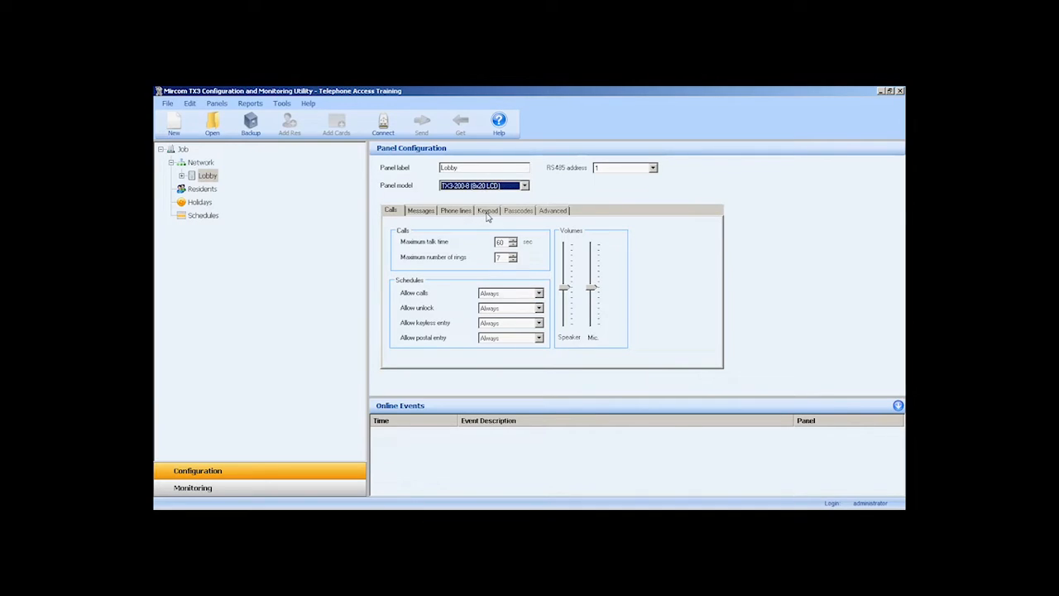
{"action": "mouse_move", "coordinate": [555, 214]}
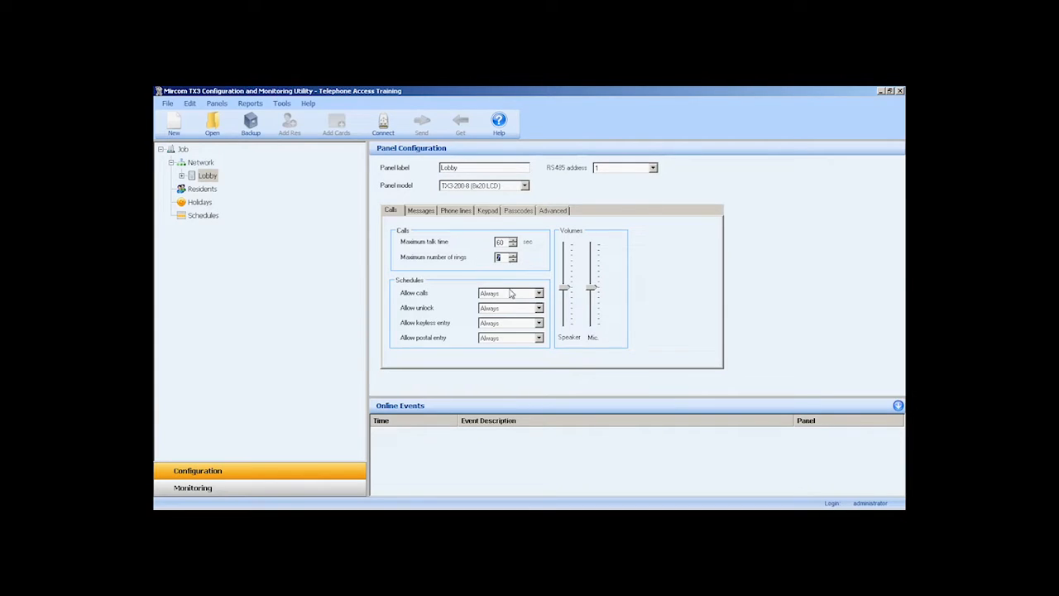
{"action": "mouse_move", "coordinate": [510, 314]}
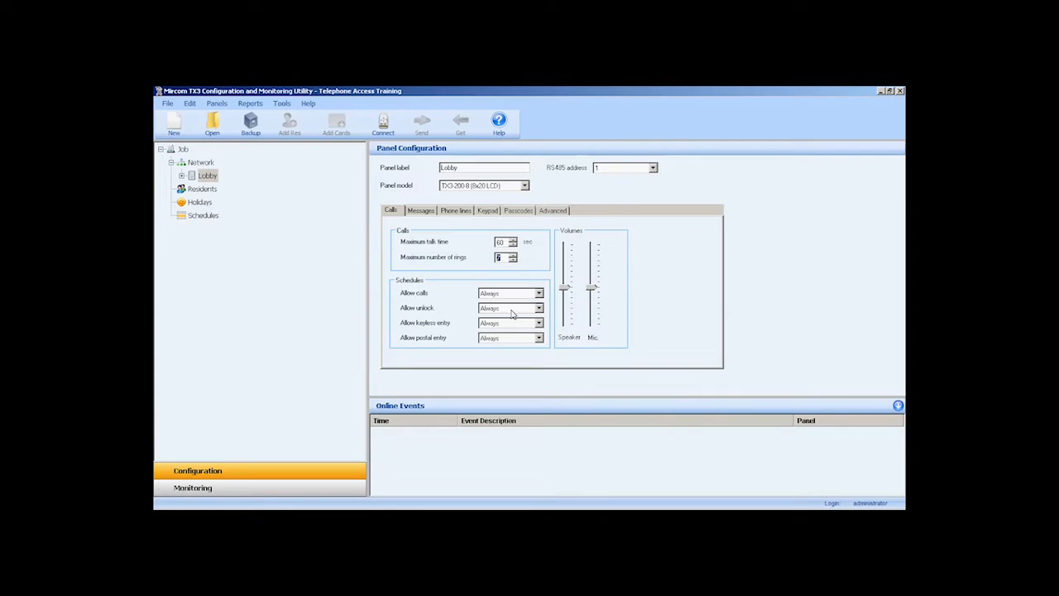
{"action": "mouse_move", "coordinate": [508, 331]}
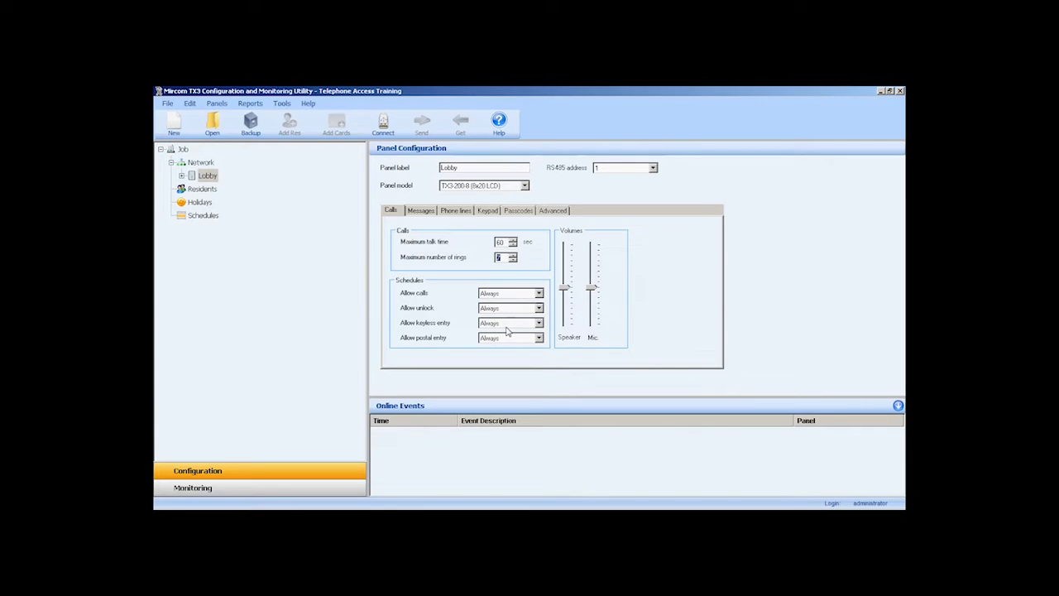
Step: Set Lobby keyless entry to Never and postal entry to the Postal Lock schedule
{"action": "left_click", "coordinate": [538, 337]}
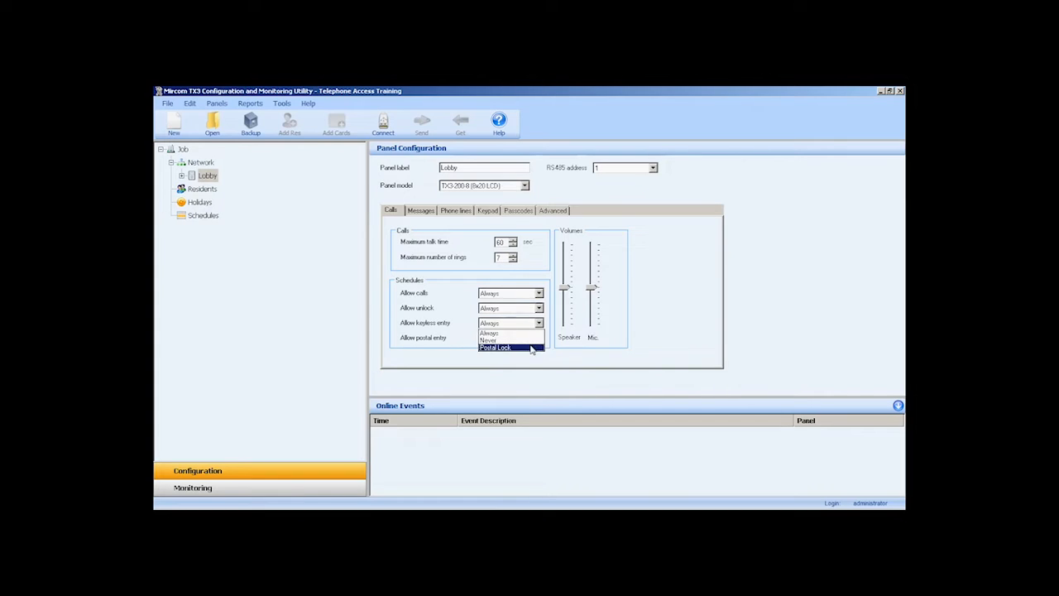
{"action": "left_click", "coordinate": [488, 339]}
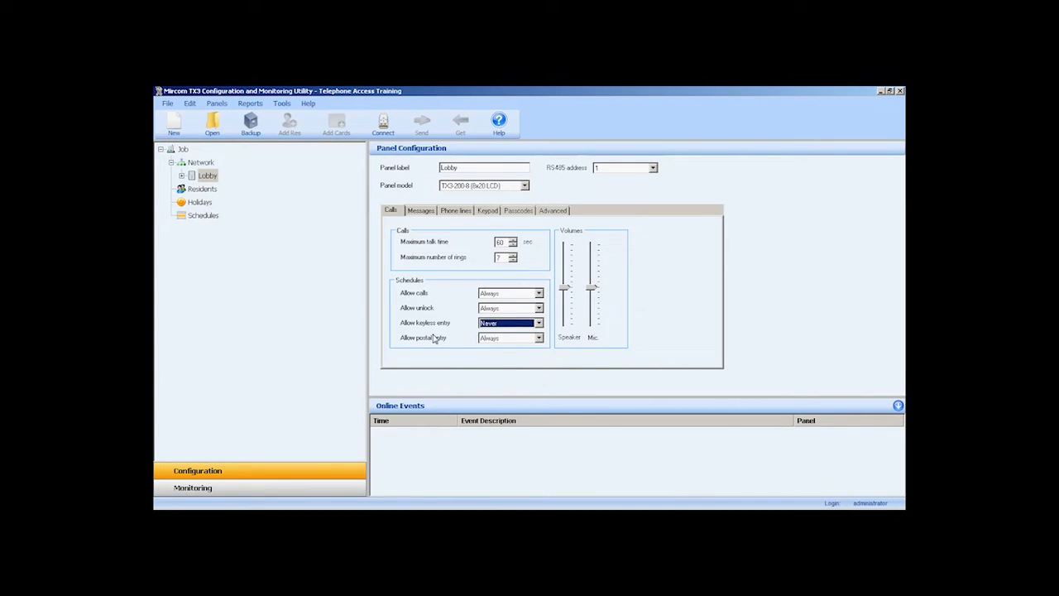
{"action": "left_click", "coordinate": [203, 215]}
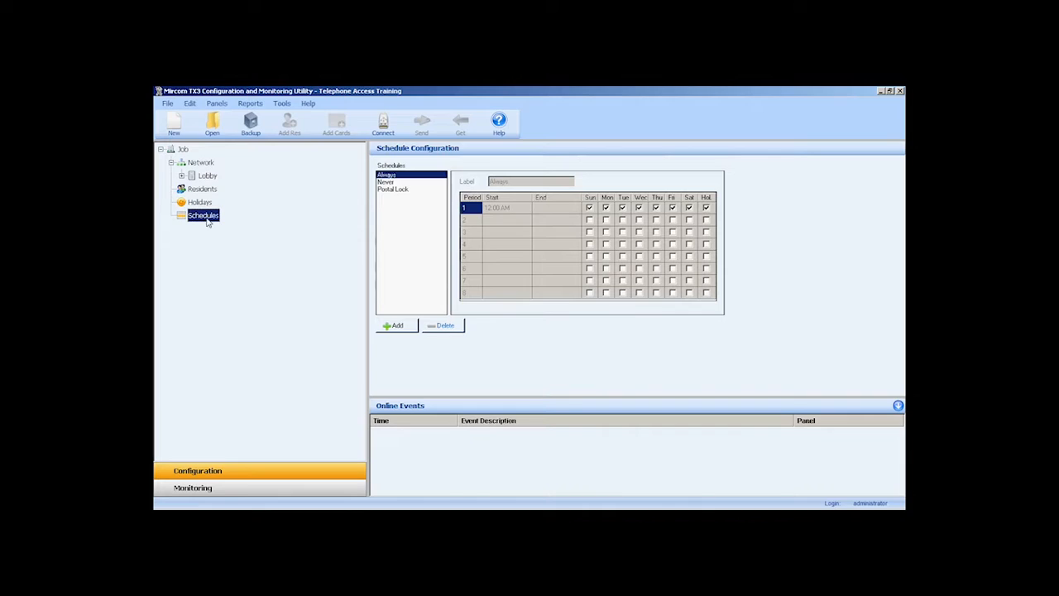
{"action": "left_click", "coordinate": [392, 189]}
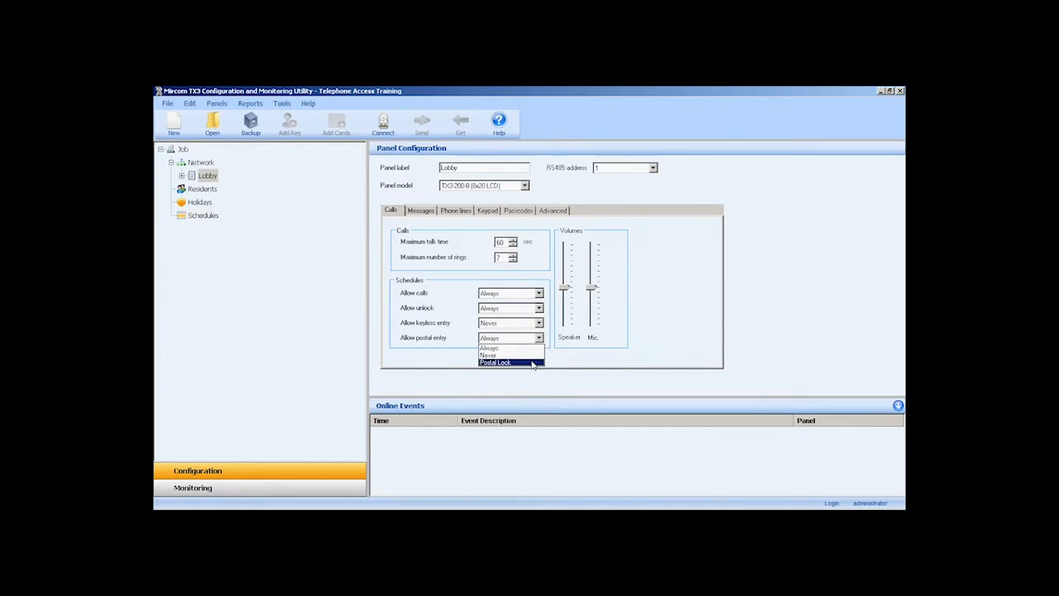
{"action": "left_click", "coordinate": [495, 363]}
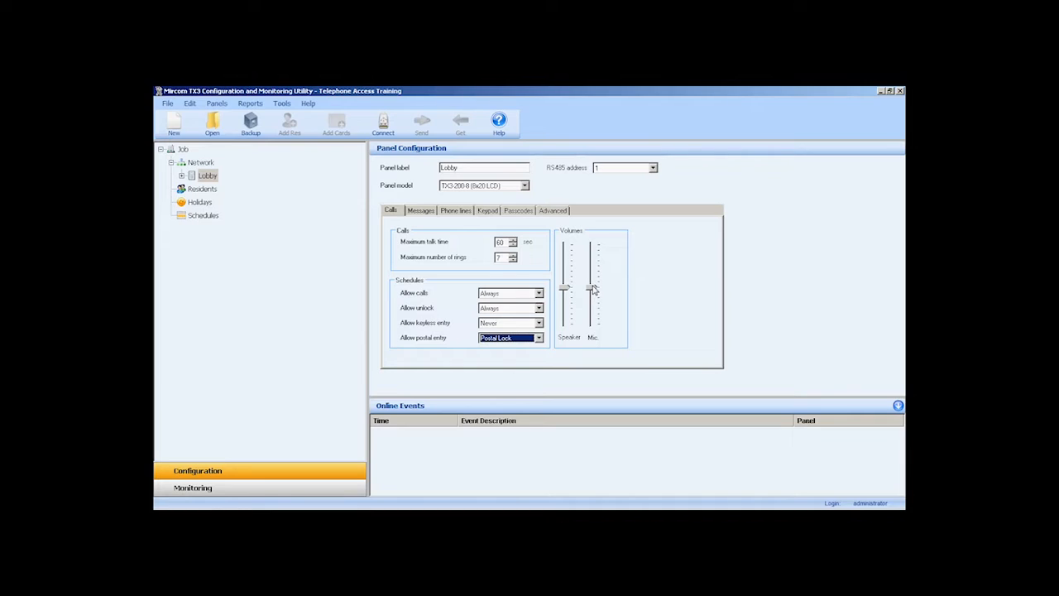
{"action": "left_click", "coordinate": [421, 210]}
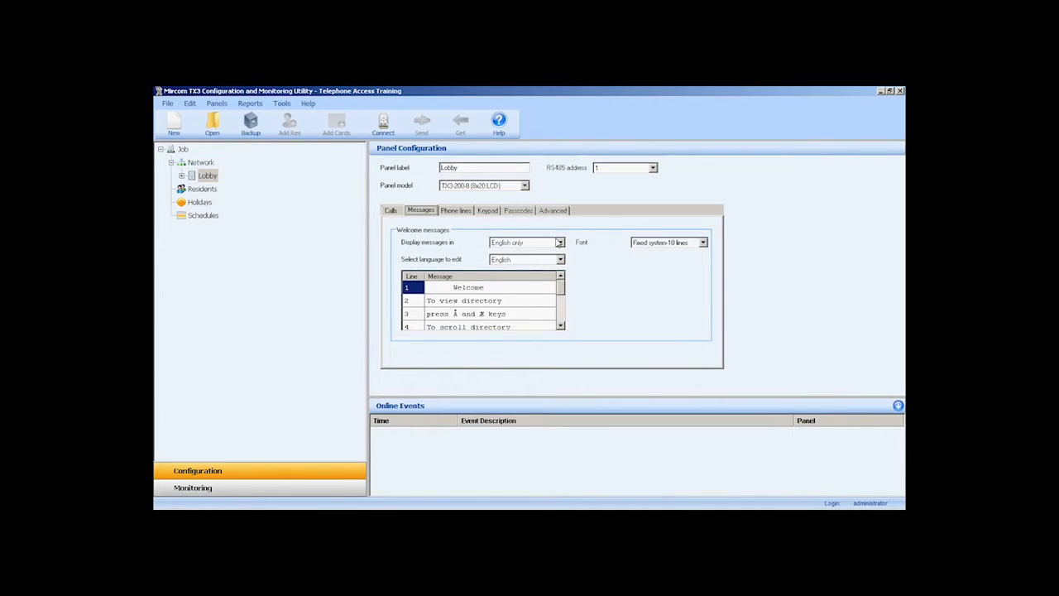
Step: Keep English with the Fixed system-10 lines font and change welcome line 1 to Hello
{"action": "left_click", "coordinate": [560, 242]}
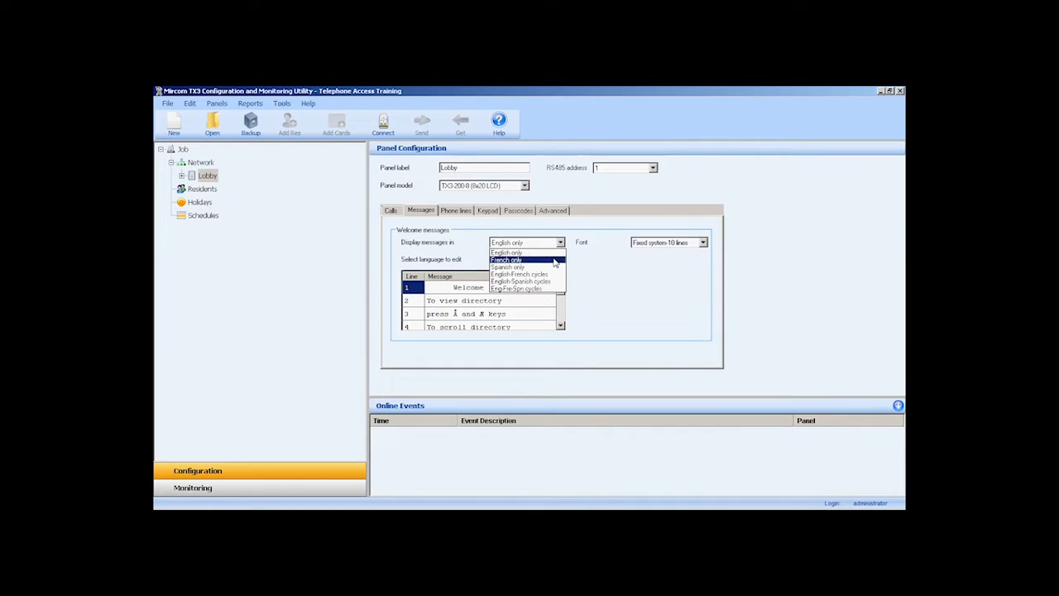
{"action": "mouse_move", "coordinate": [507, 266]}
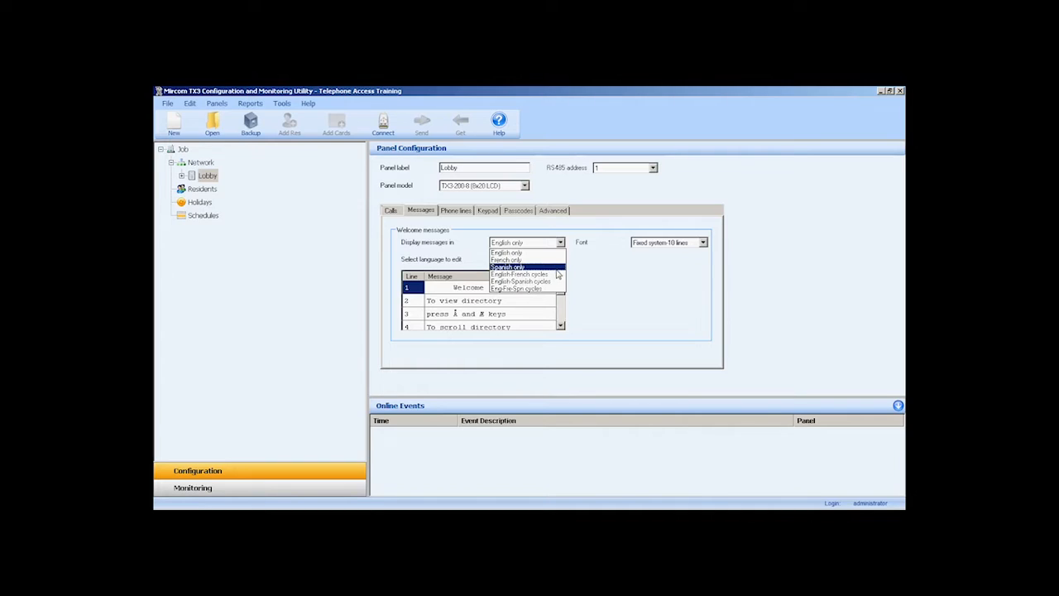
{"action": "mouse_move", "coordinate": [521, 281]}
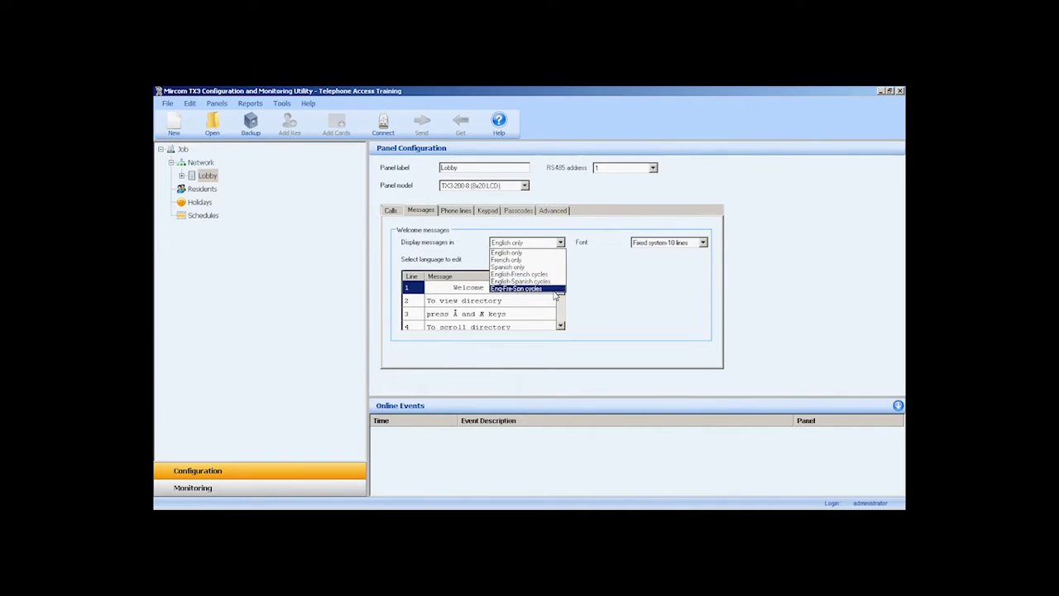
{"action": "mouse_move", "coordinate": [703, 242]}
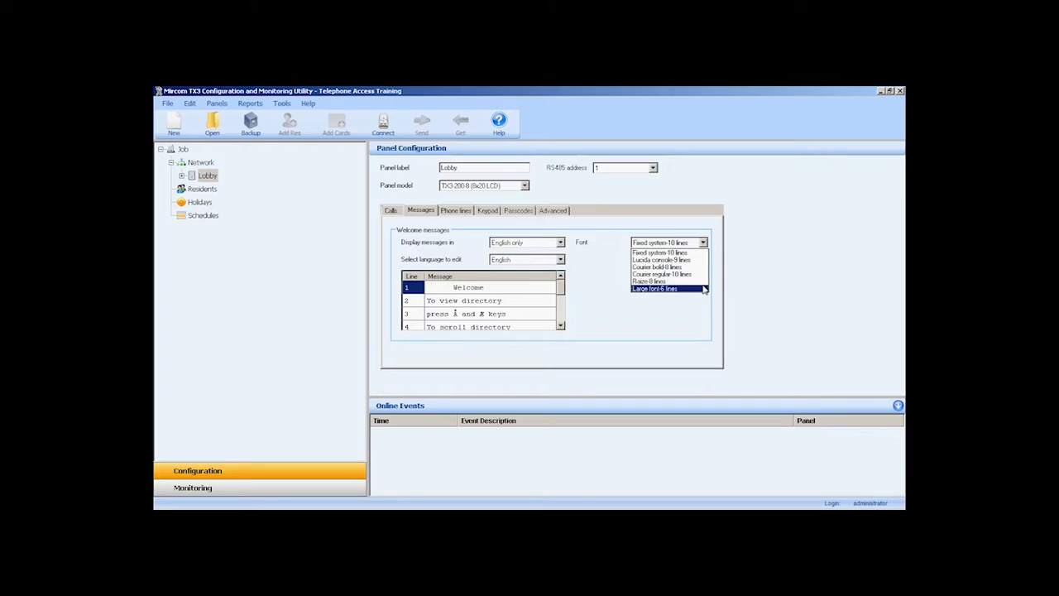
{"action": "left_click", "coordinate": [659, 253]}
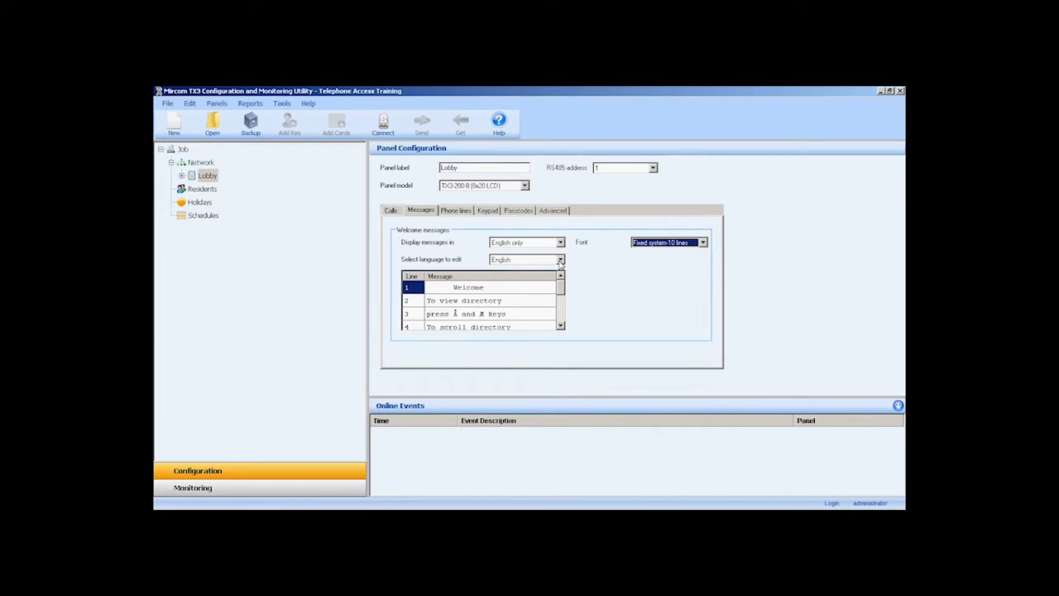
{"action": "left_click", "coordinate": [560, 259]}
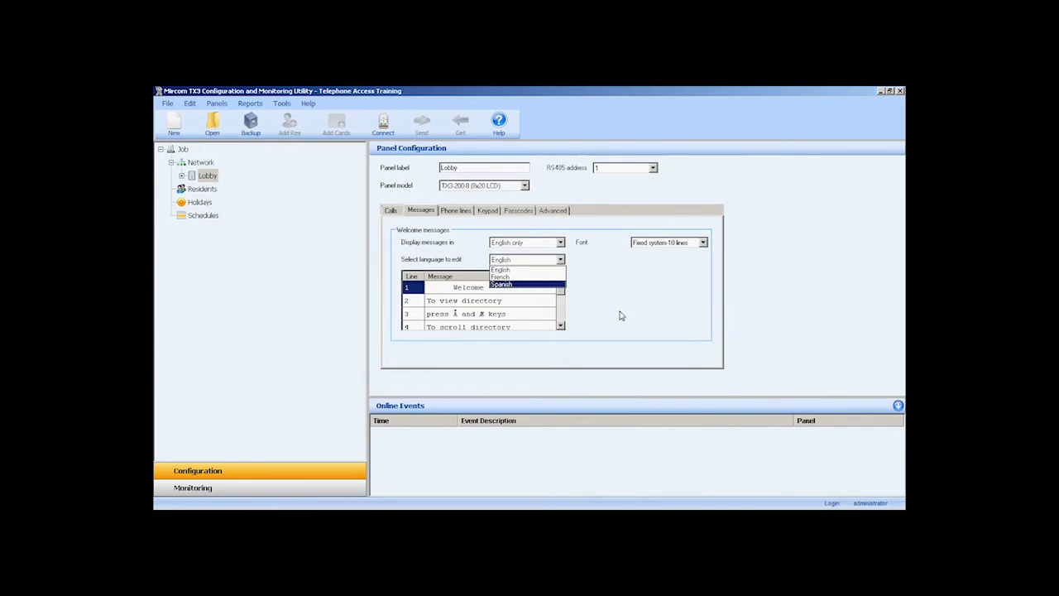
{"action": "left_click", "coordinate": [500, 269]}
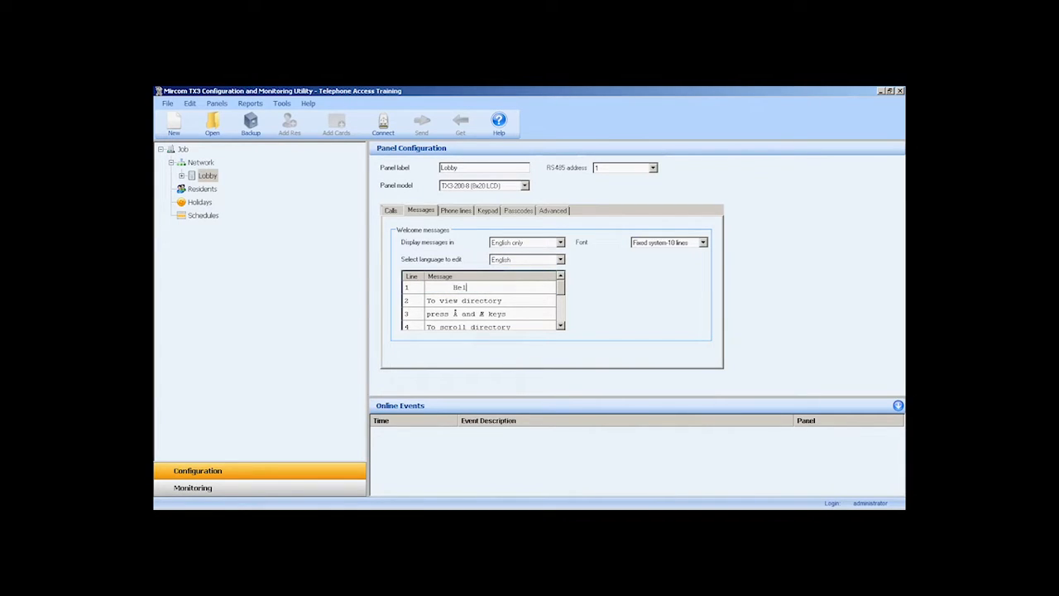
{"action": "type", "text": "lo"}
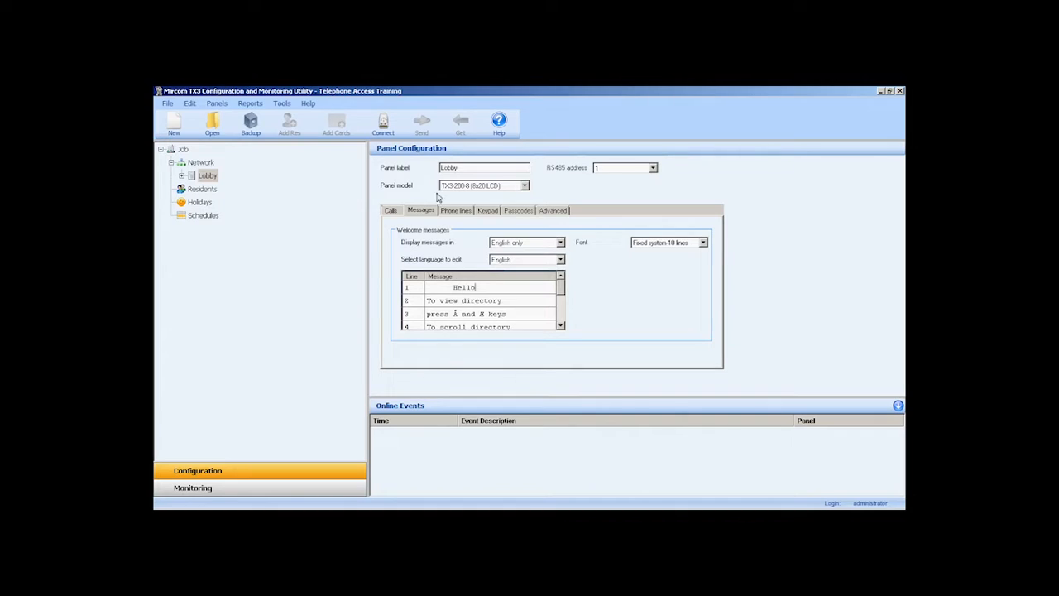
Step: Make Lobby phone line 2 an NSL line and leave the guard phone unconnected
{"action": "left_click", "coordinate": [455, 210]}
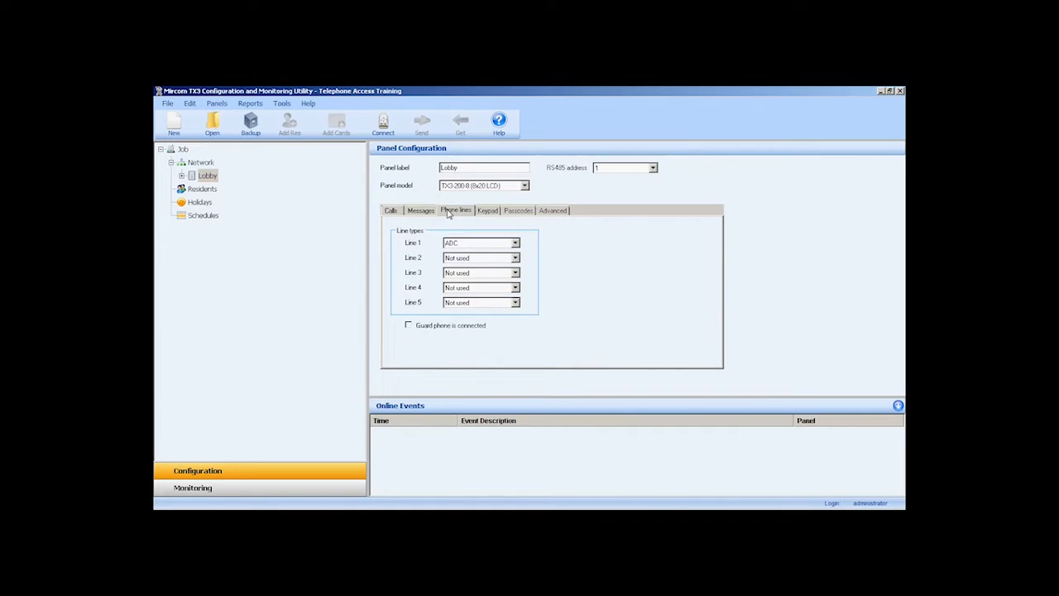
{"action": "mouse_move", "coordinate": [427, 303]}
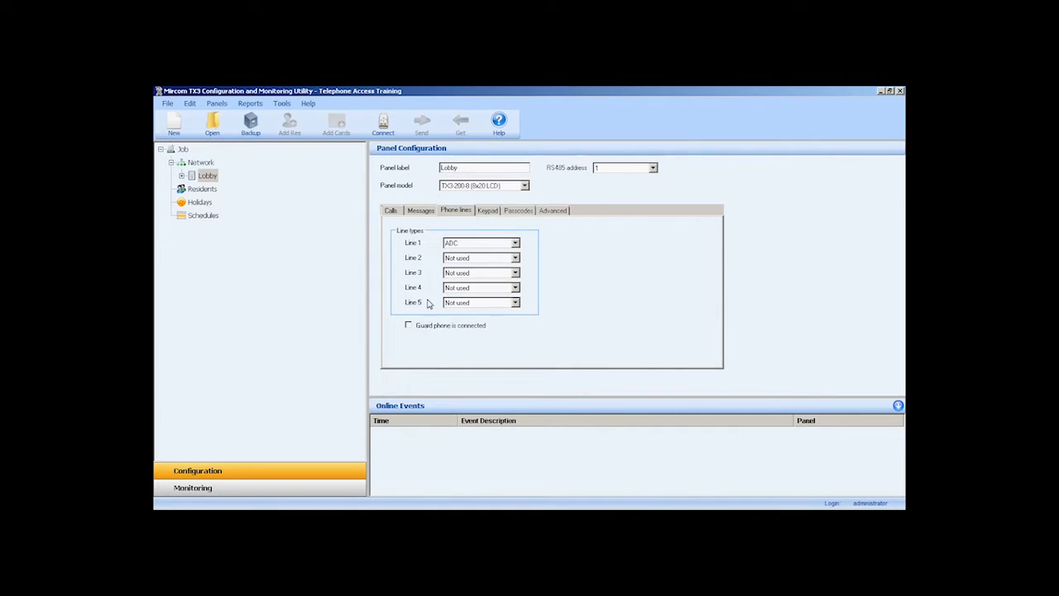
{"action": "mouse_move", "coordinate": [531, 260]}
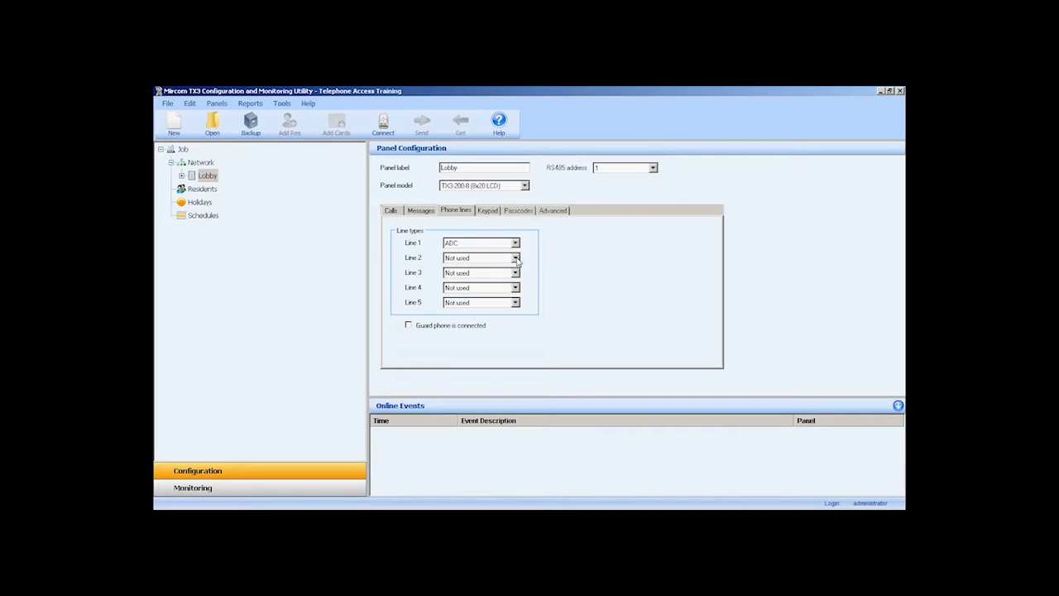
{"action": "left_click", "coordinate": [516, 257]}
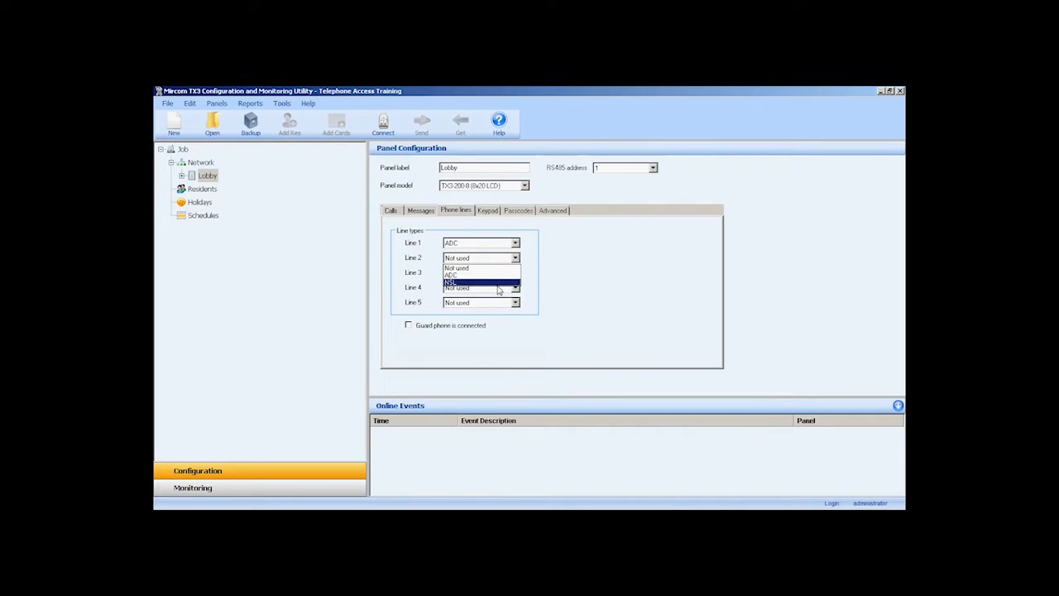
{"action": "left_click", "coordinate": [449, 281]}
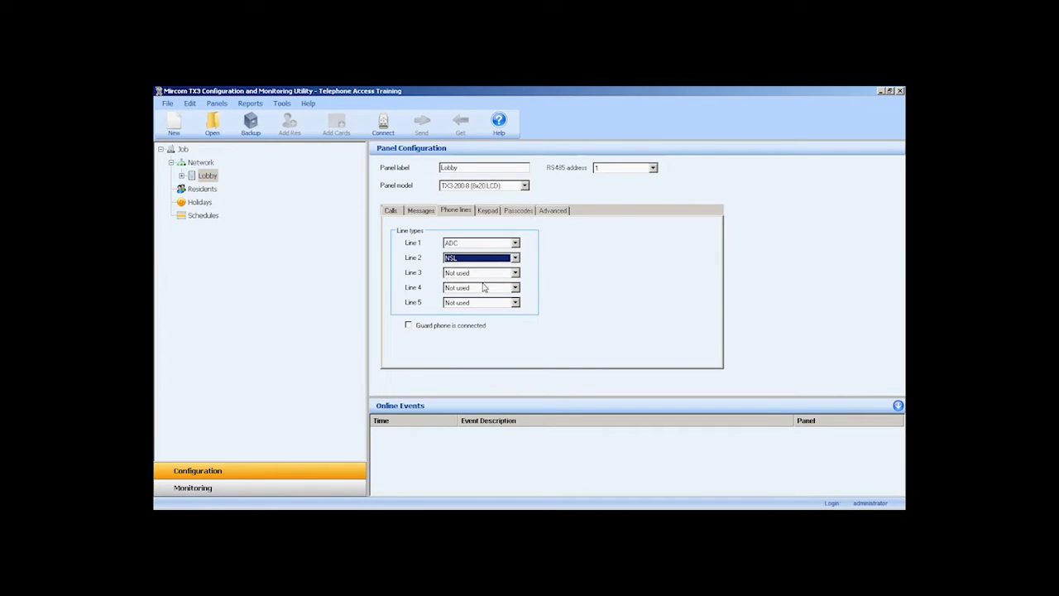
{"action": "left_click", "coordinate": [407, 325]}
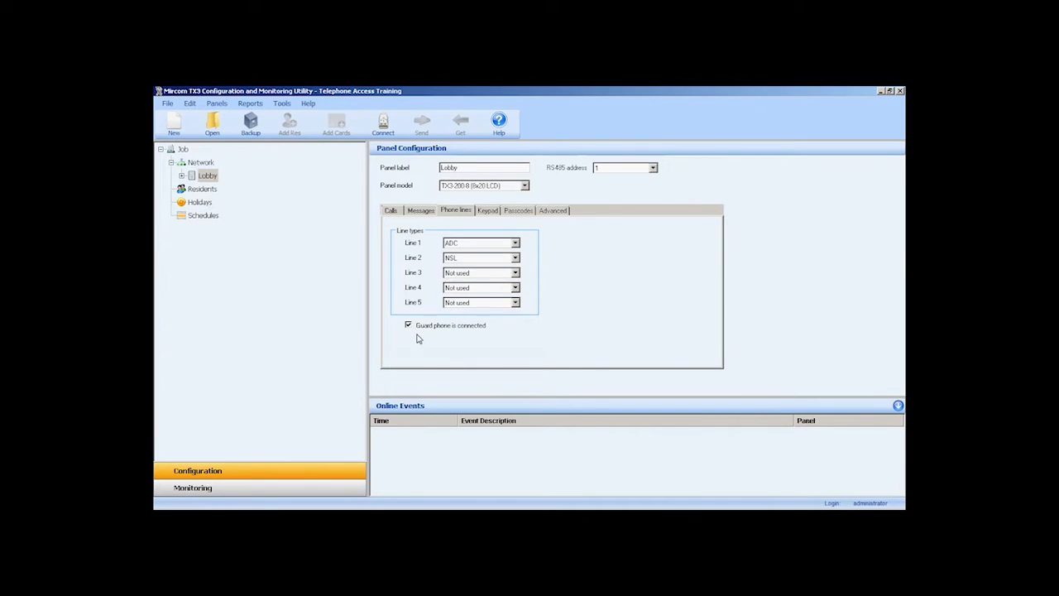
{"action": "left_click", "coordinate": [408, 324]}
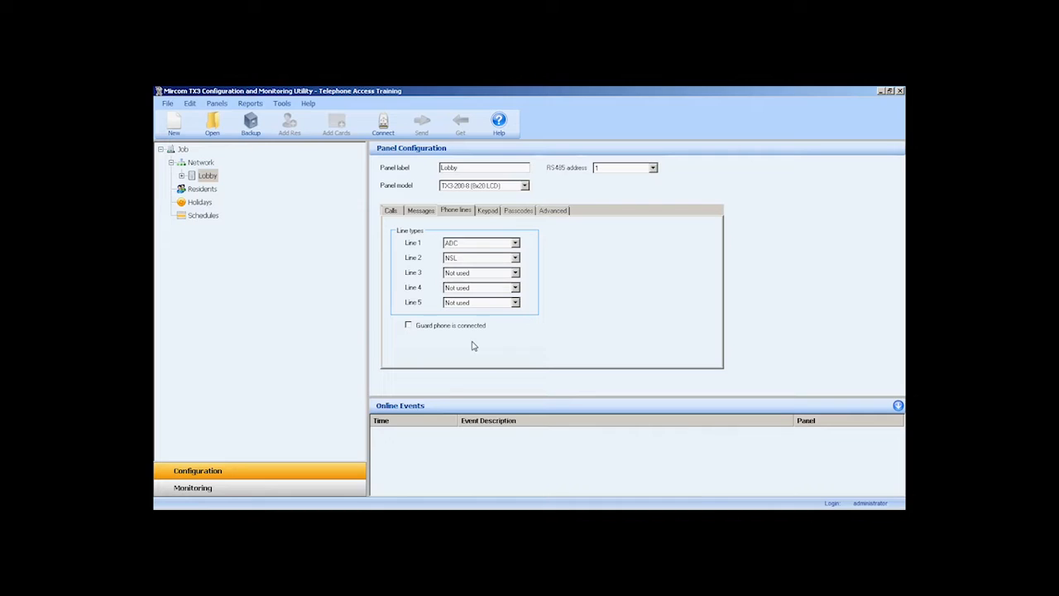
{"action": "left_click", "coordinate": [487, 210]}
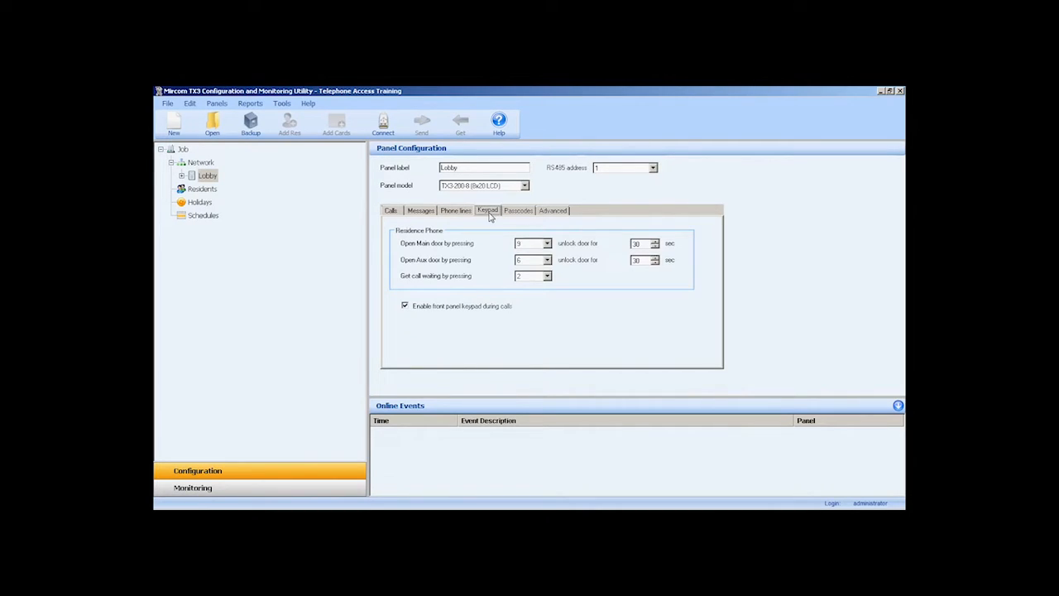
Step: Set the main door key to 9 with 30 sec unlock, aux door to 6 and call waiting to 2
{"action": "left_click", "coordinate": [547, 243]}
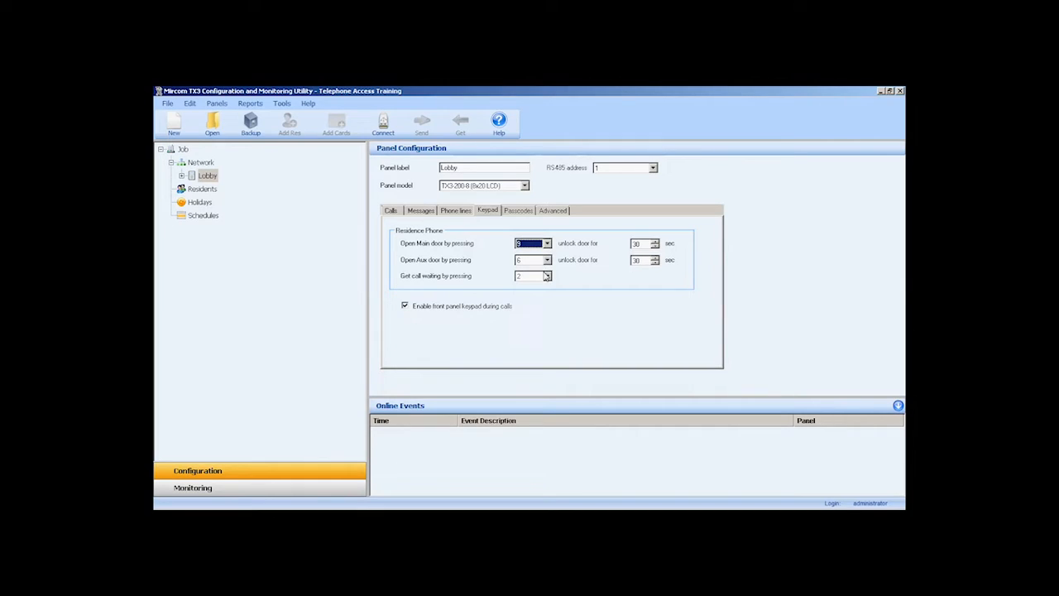
{"action": "left_click", "coordinate": [547, 276]}
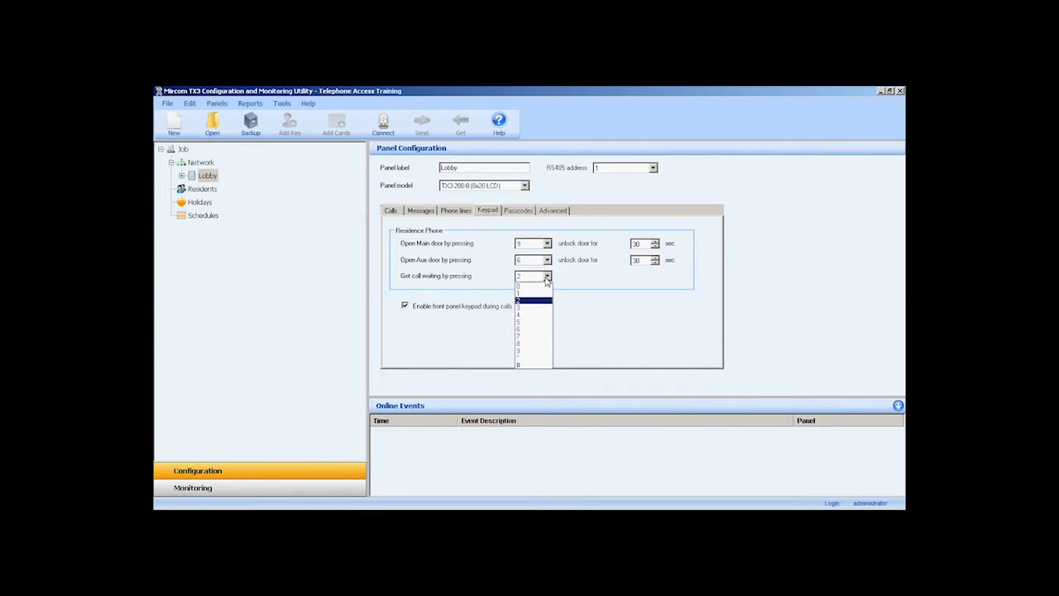
{"action": "left_click", "coordinate": [529, 287]}
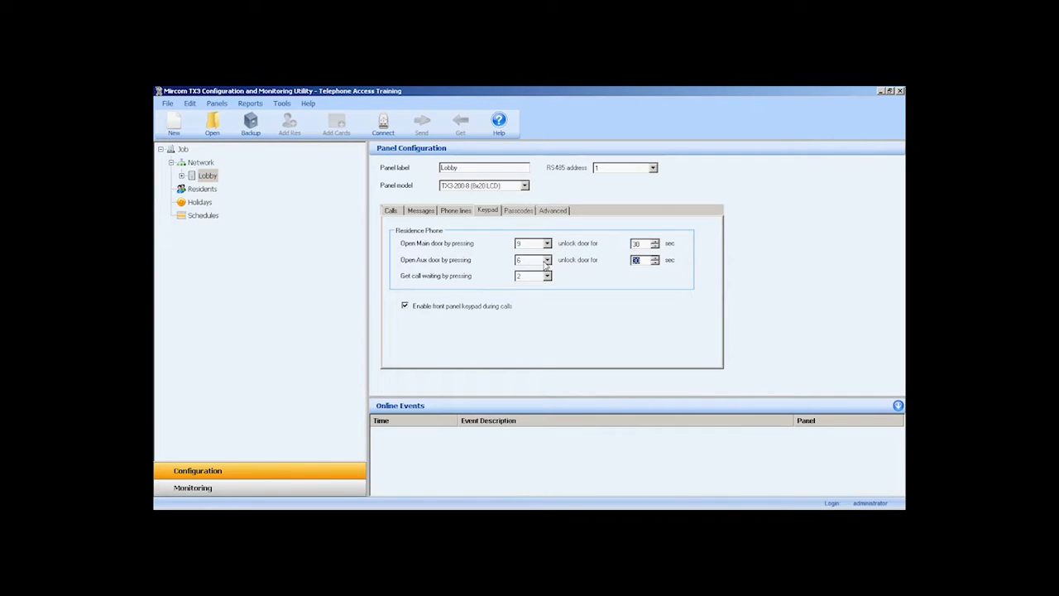
{"action": "left_click", "coordinate": [517, 210]}
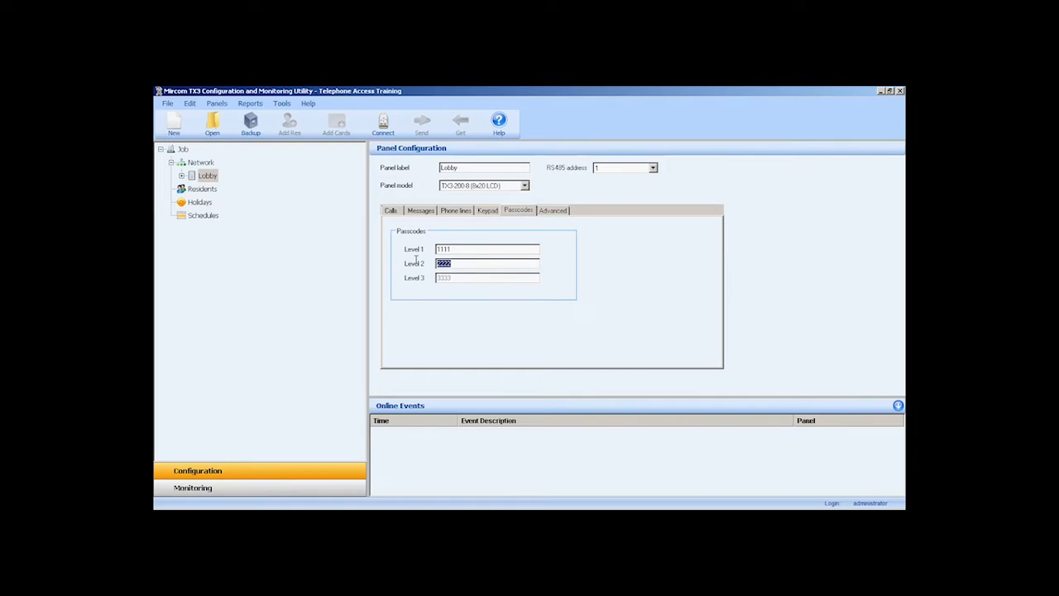
{"action": "mouse_move", "coordinate": [370, 278]}
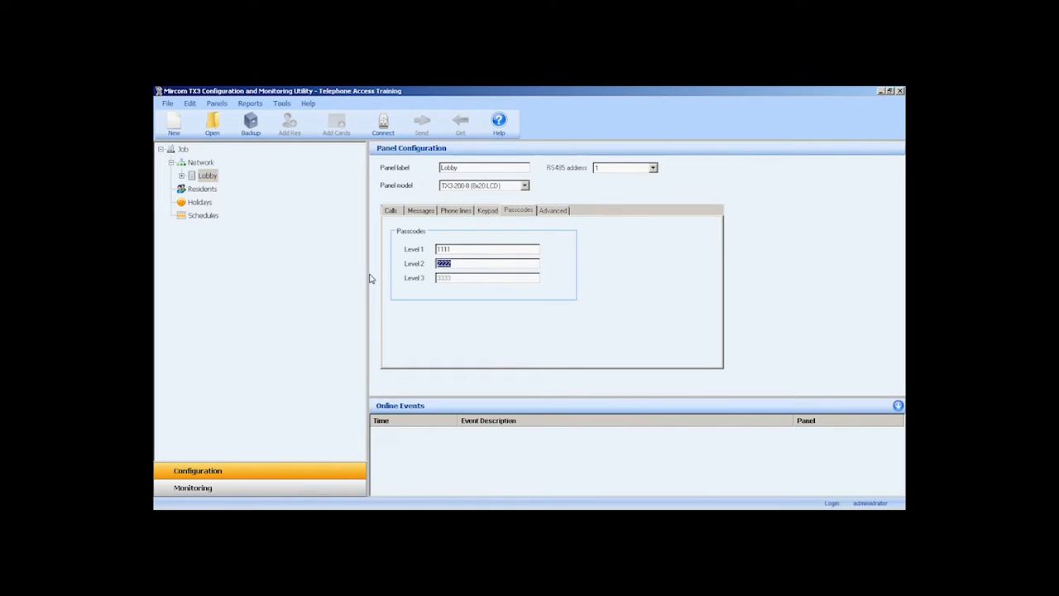
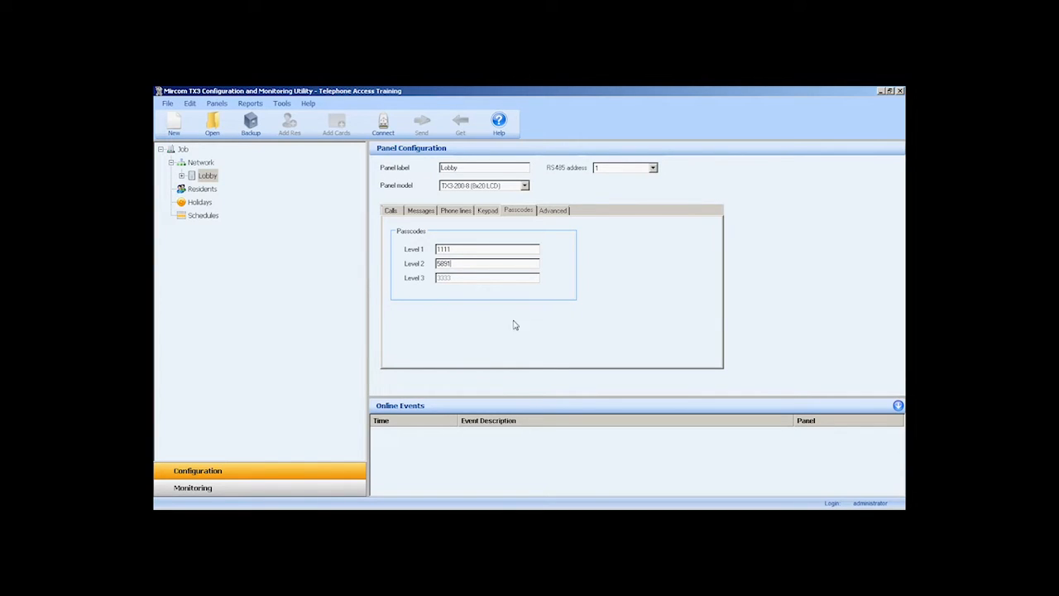
{"action": "mouse_move", "coordinate": [517, 318]}
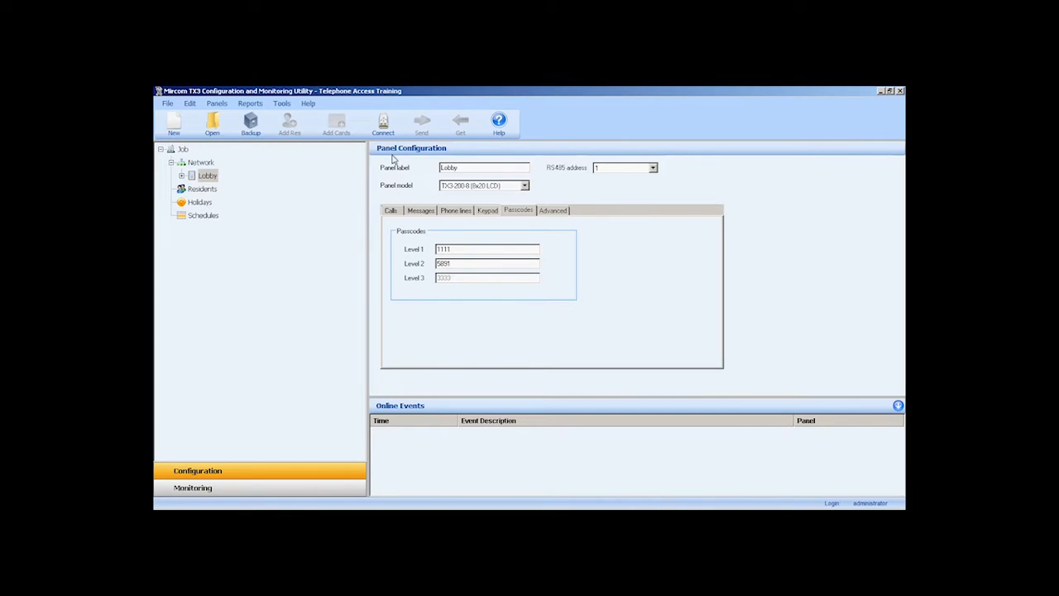
Step: Connect to the Lobby panel and set its level 3 passcode from the Monitoring view
{"action": "left_click", "coordinate": [383, 122]}
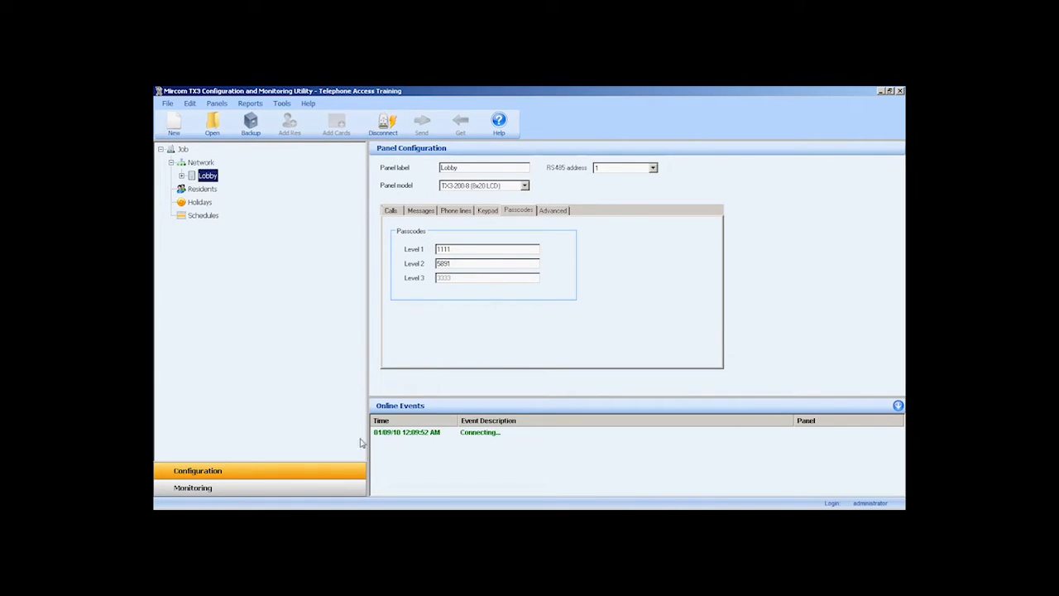
{"action": "left_click", "coordinate": [193, 488]}
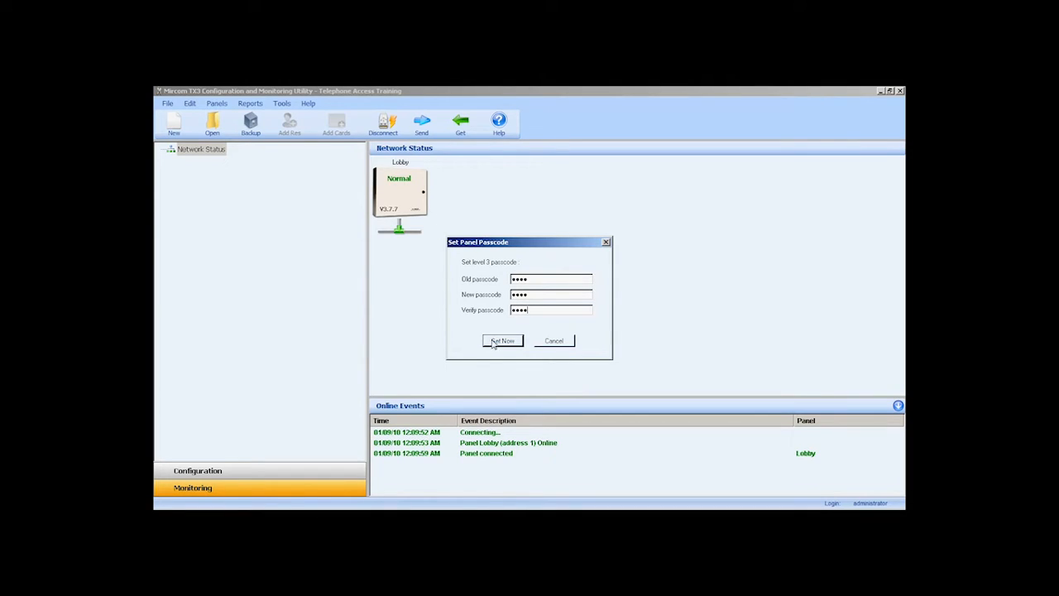
{"action": "left_click", "coordinate": [502, 340]}
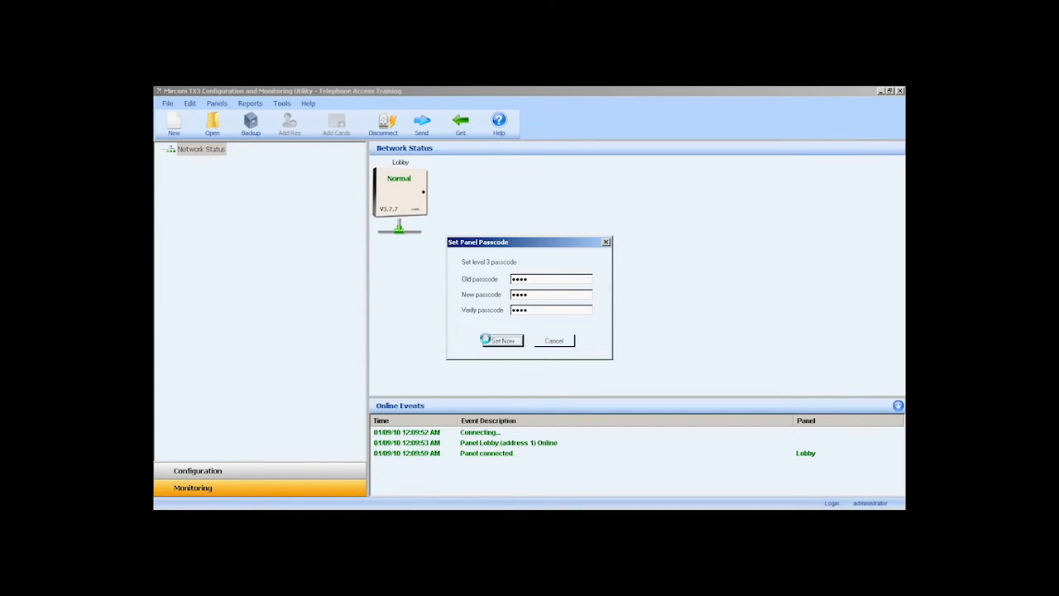
{"action": "left_click", "coordinate": [500, 340]}
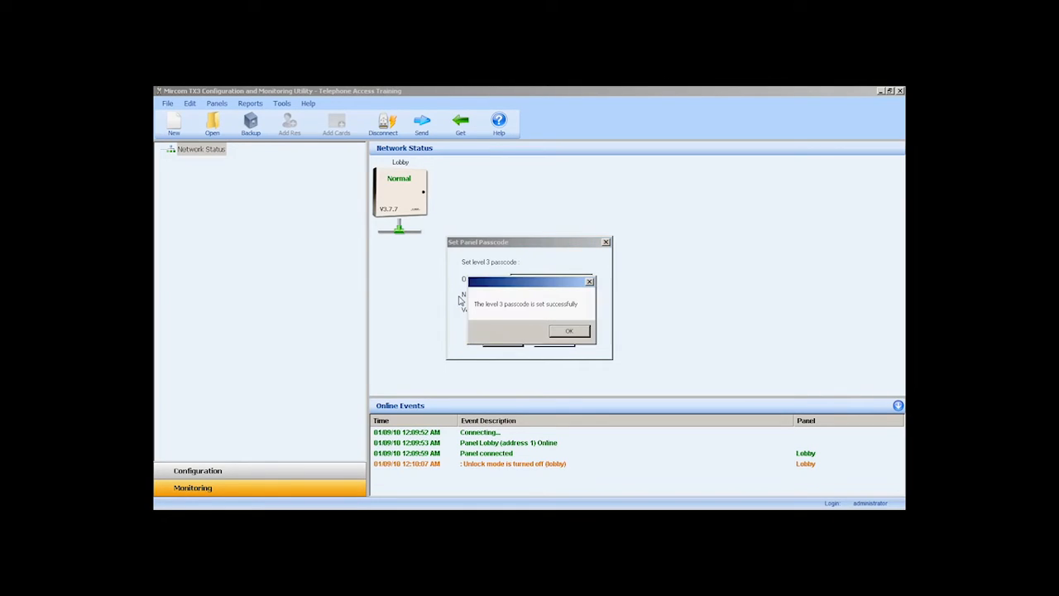
{"action": "left_click", "coordinate": [568, 330]}
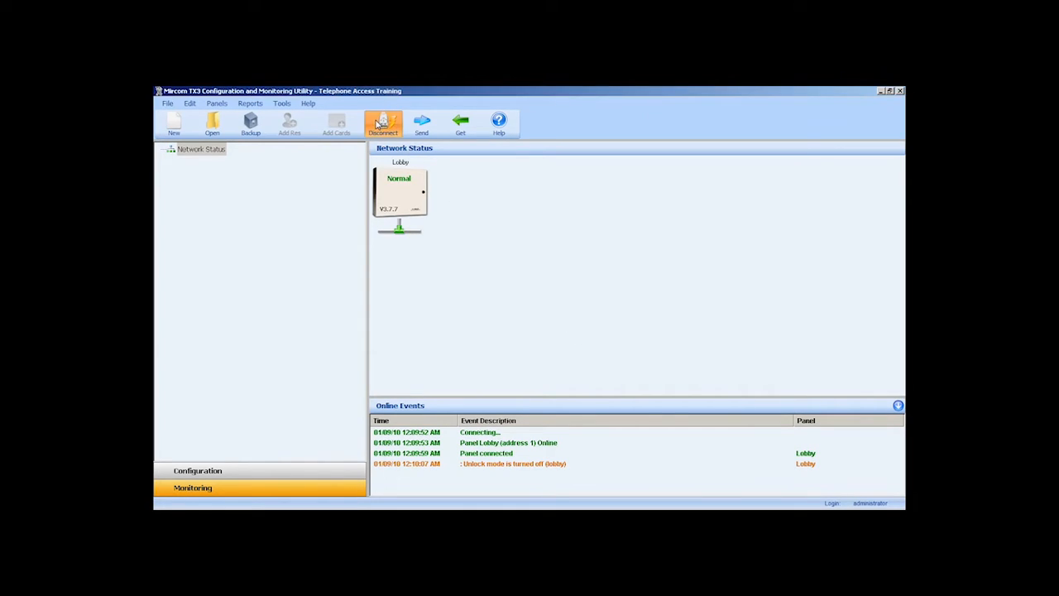
{"action": "left_click", "coordinate": [197, 470]}
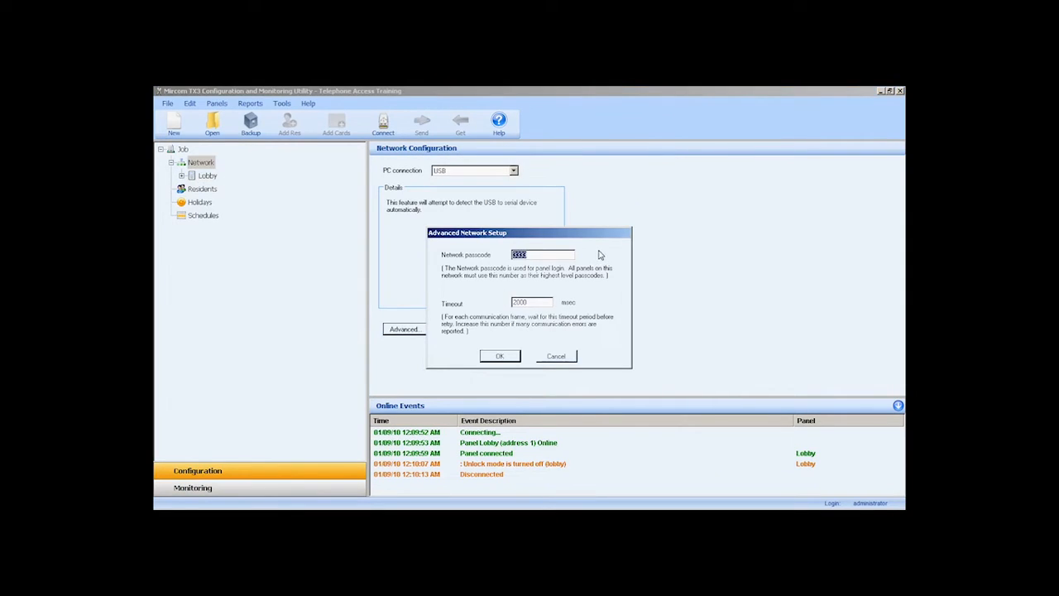
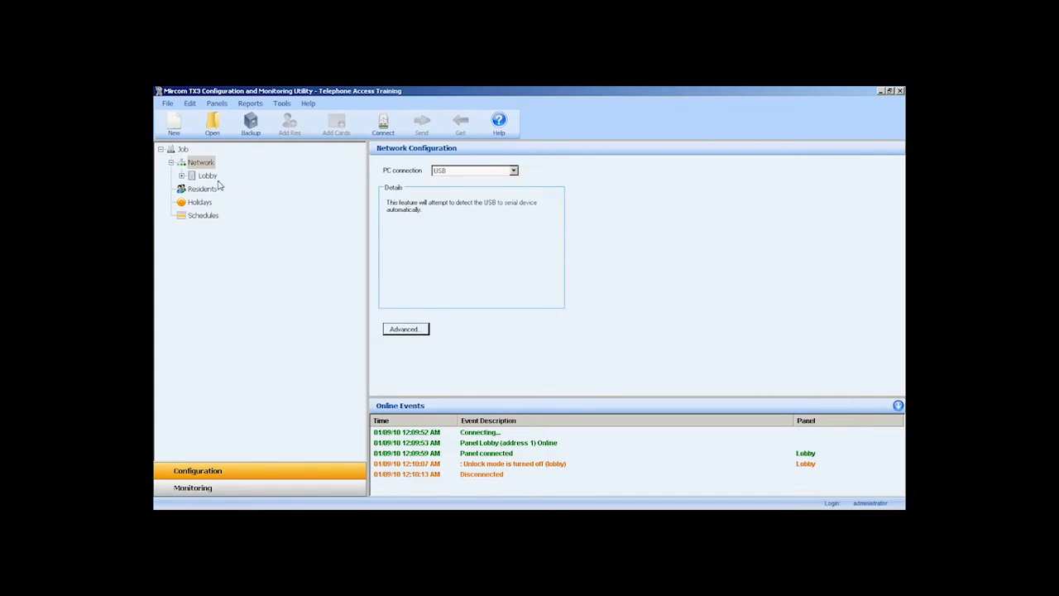
{"action": "left_click", "coordinate": [207, 175]}
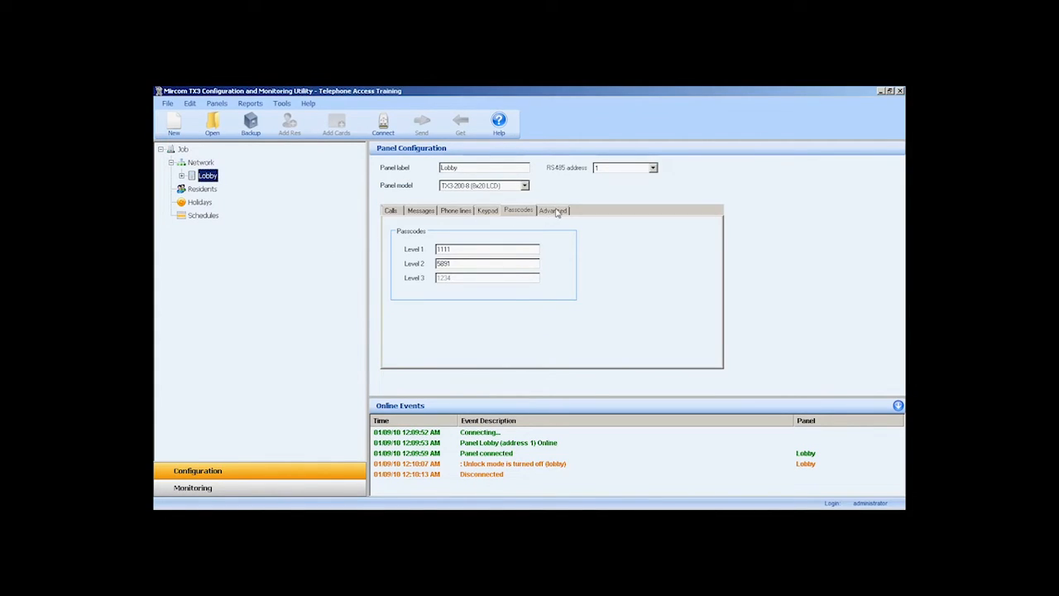
Step: Keep main door auto-unlock at Never and set Lobby echo reduction to Profile 1
{"action": "left_click", "coordinate": [551, 210]}
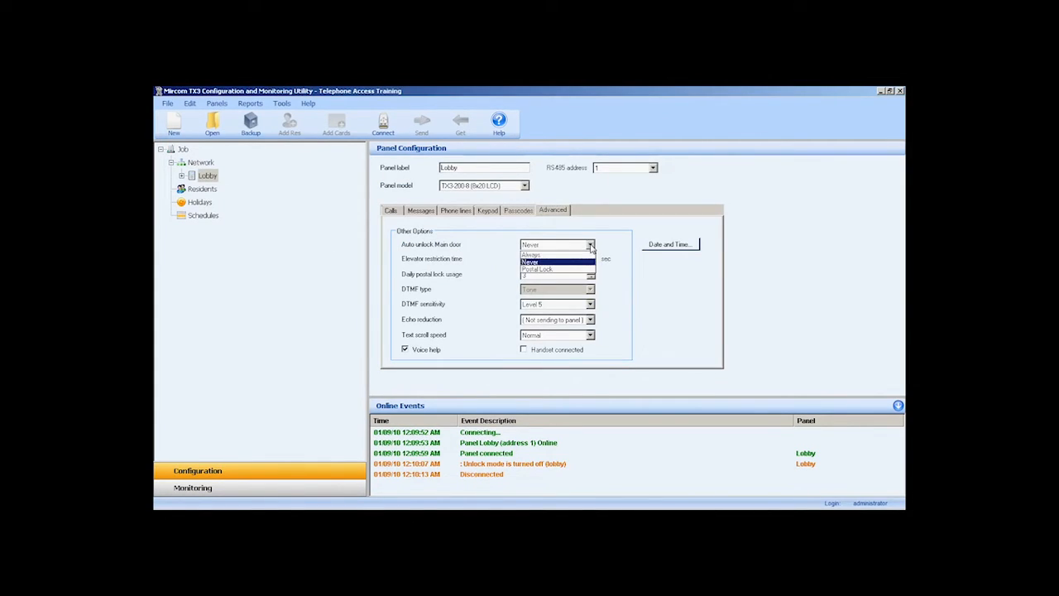
{"action": "left_click", "coordinate": [529, 261]}
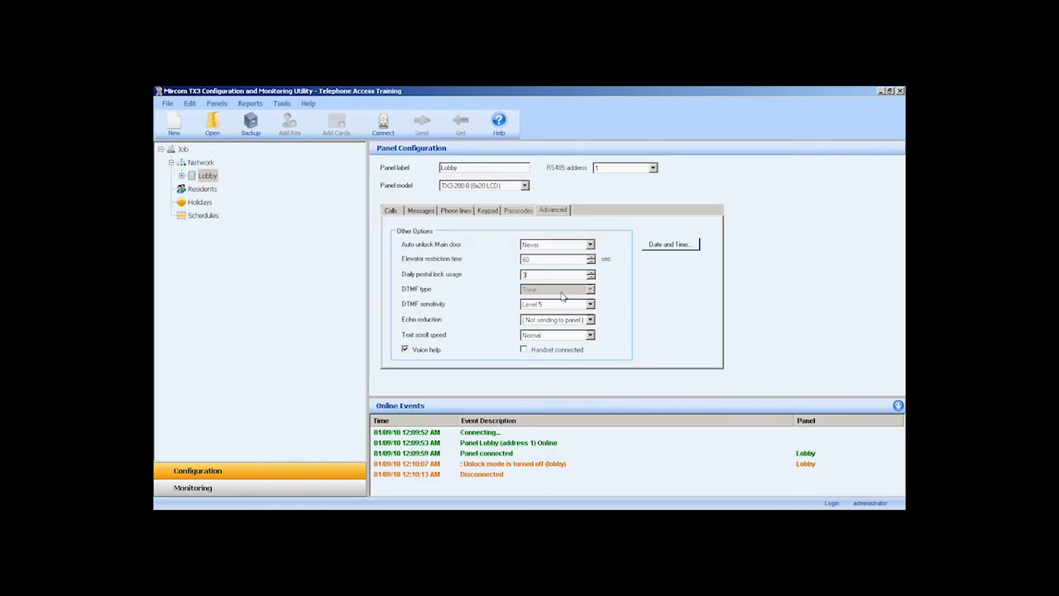
{"action": "mouse_move", "coordinate": [530, 275]}
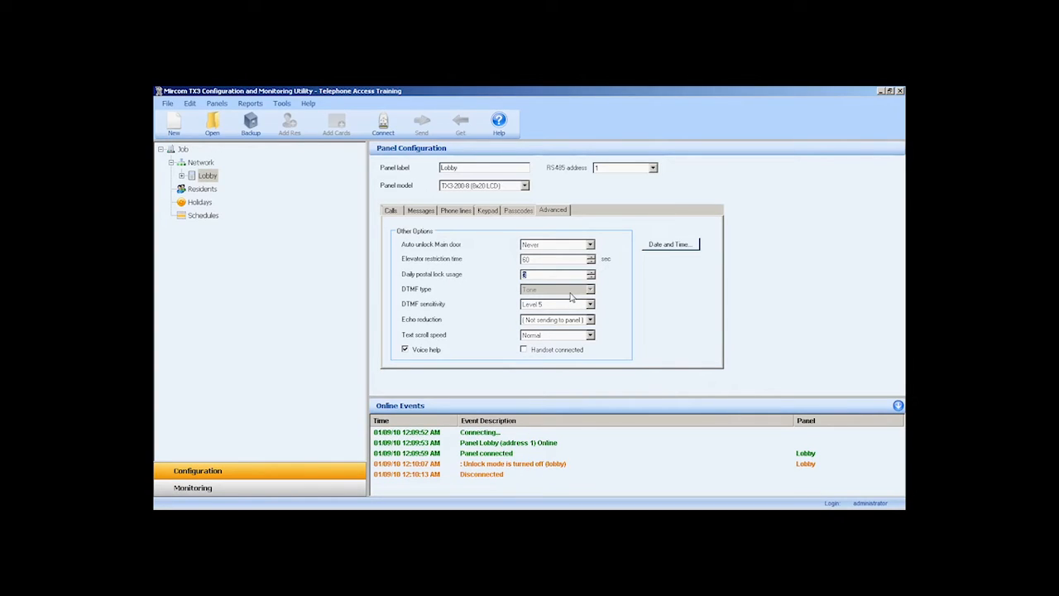
{"action": "mouse_move", "coordinate": [586, 309]}
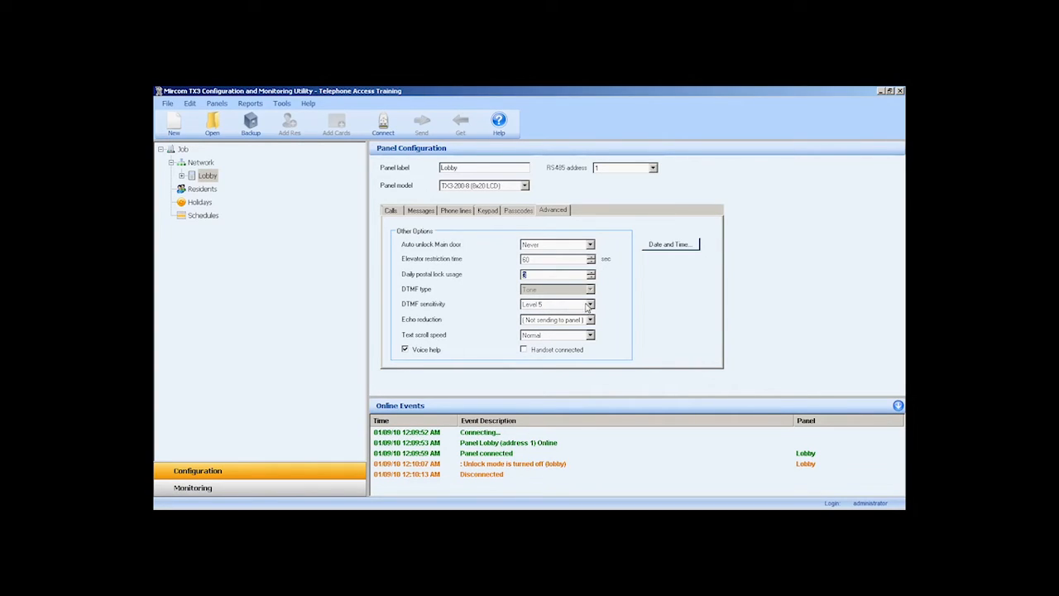
{"action": "left_click", "coordinate": [590, 304]}
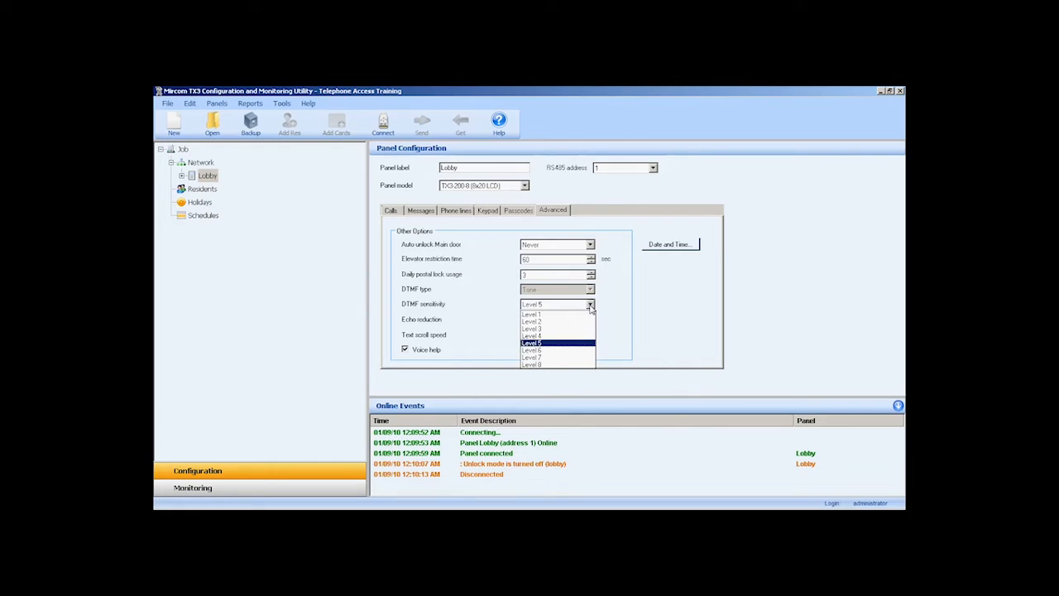
{"action": "mouse_move", "coordinate": [573, 364]}
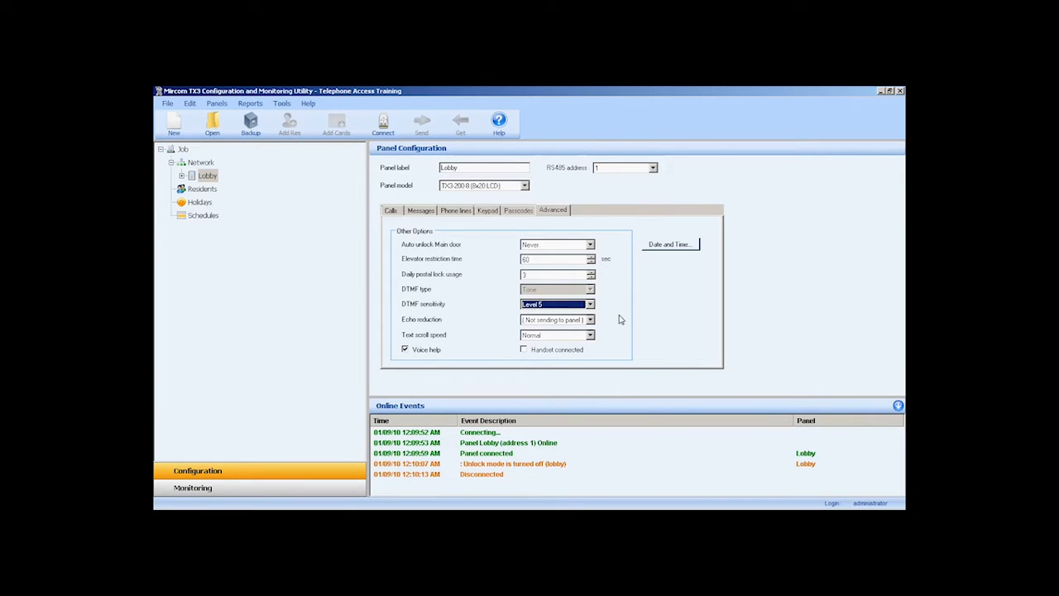
{"action": "mouse_move", "coordinate": [601, 325]}
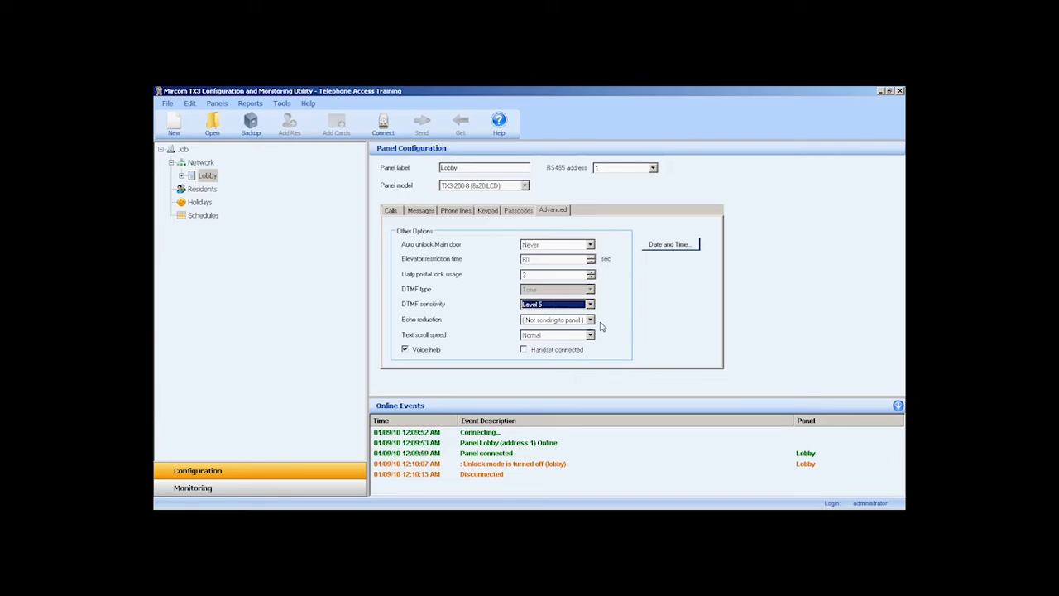
{"action": "left_click", "coordinate": [589, 319]}
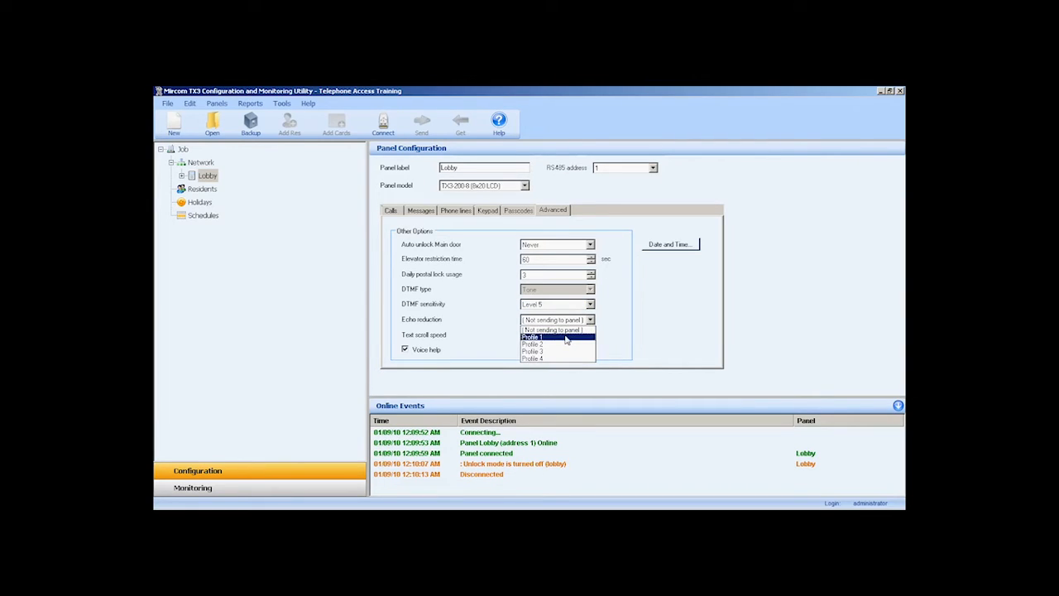
{"action": "mouse_move", "coordinate": [557, 359]}
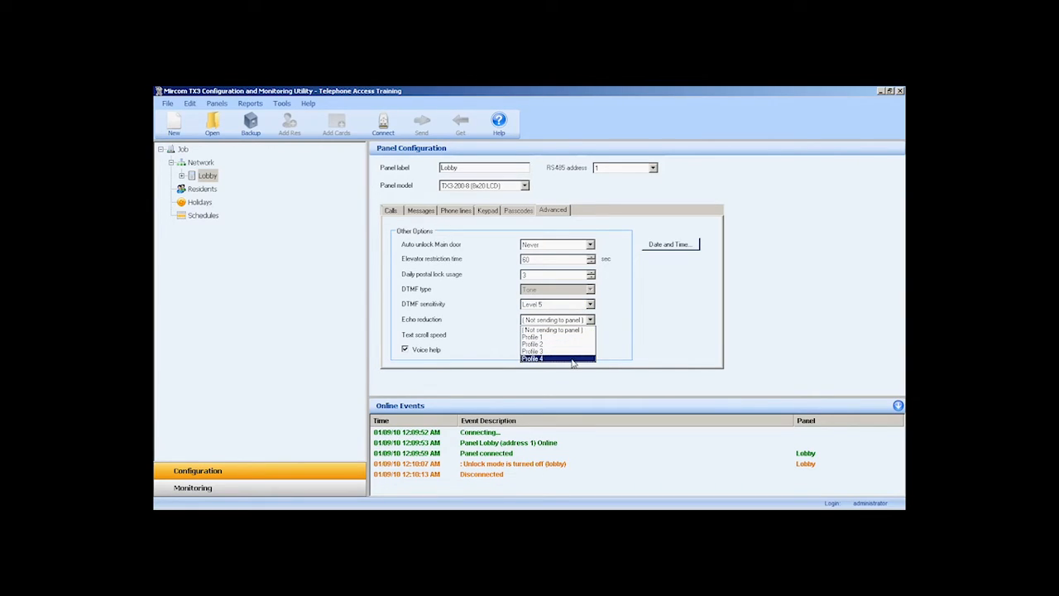
{"action": "left_click", "coordinate": [532, 357]}
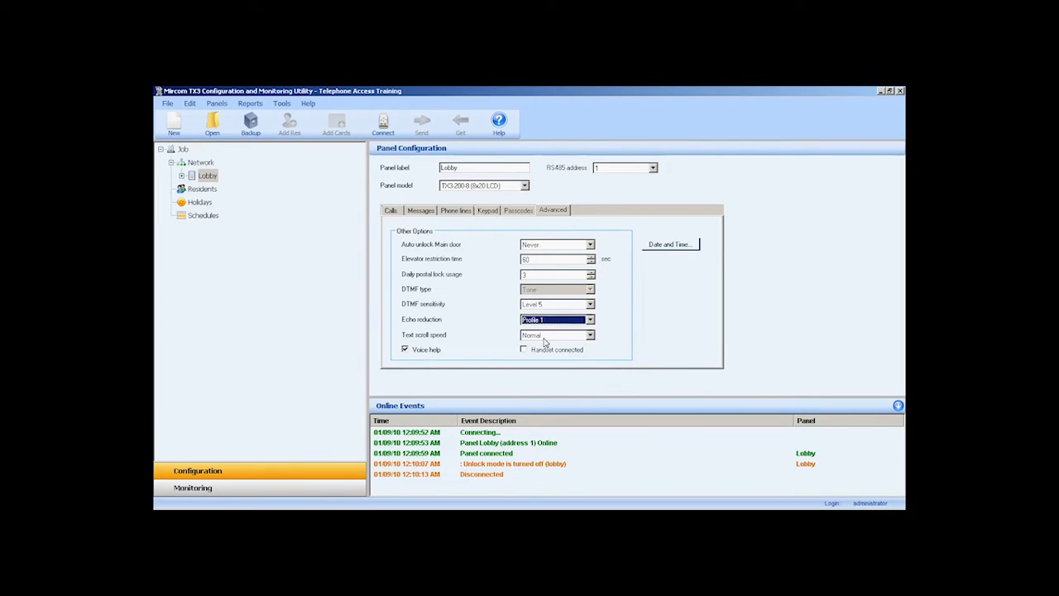
{"action": "mouse_move", "coordinate": [616, 325]}
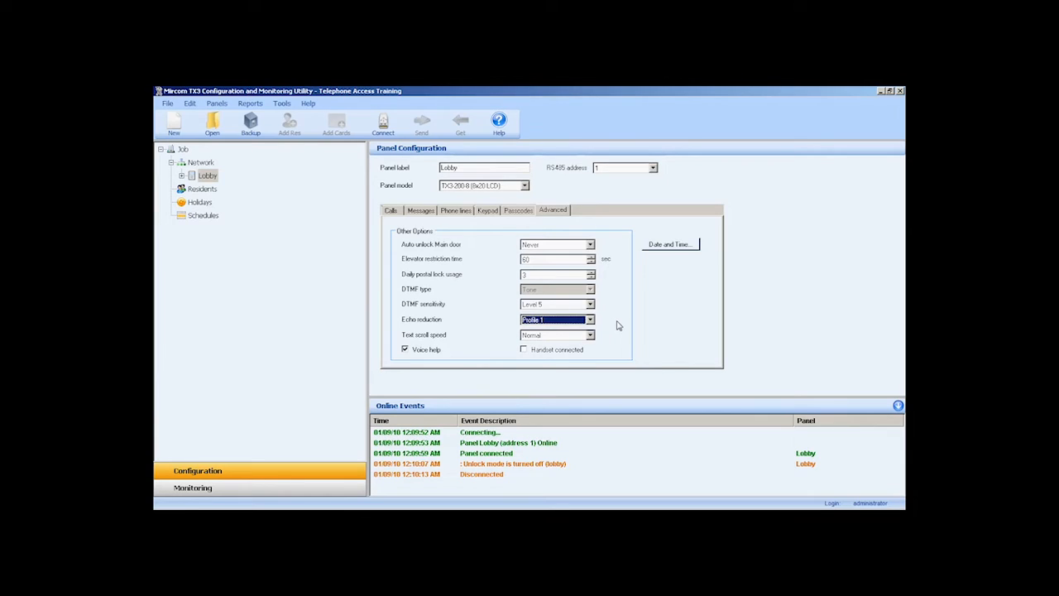
{"action": "mouse_move", "coordinate": [596, 339]}
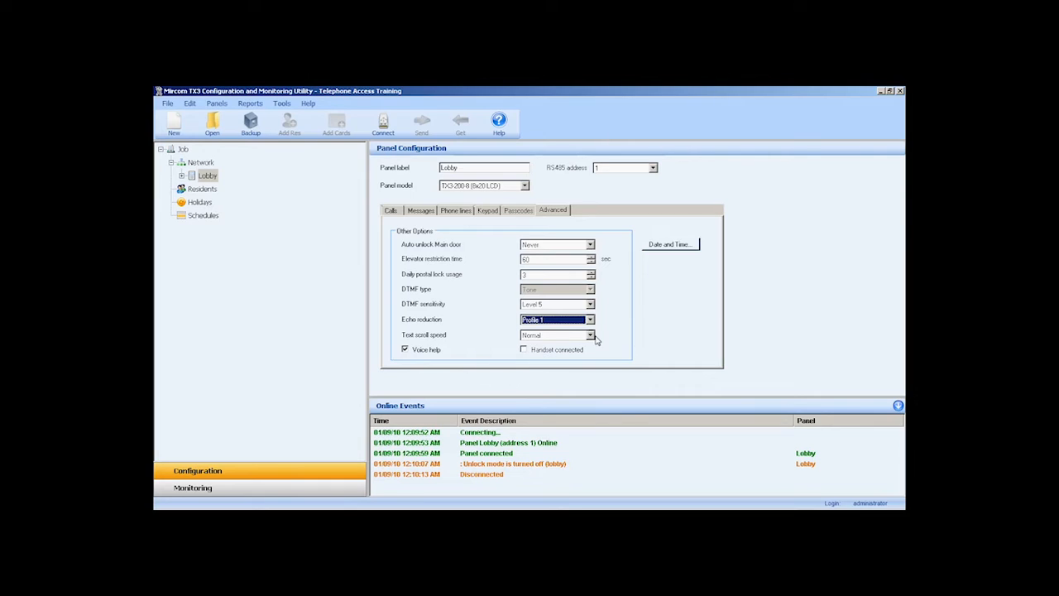
Step: Keep text scroll speed Normal, voice help on and handset connected off
{"action": "left_click", "coordinate": [590, 335]}
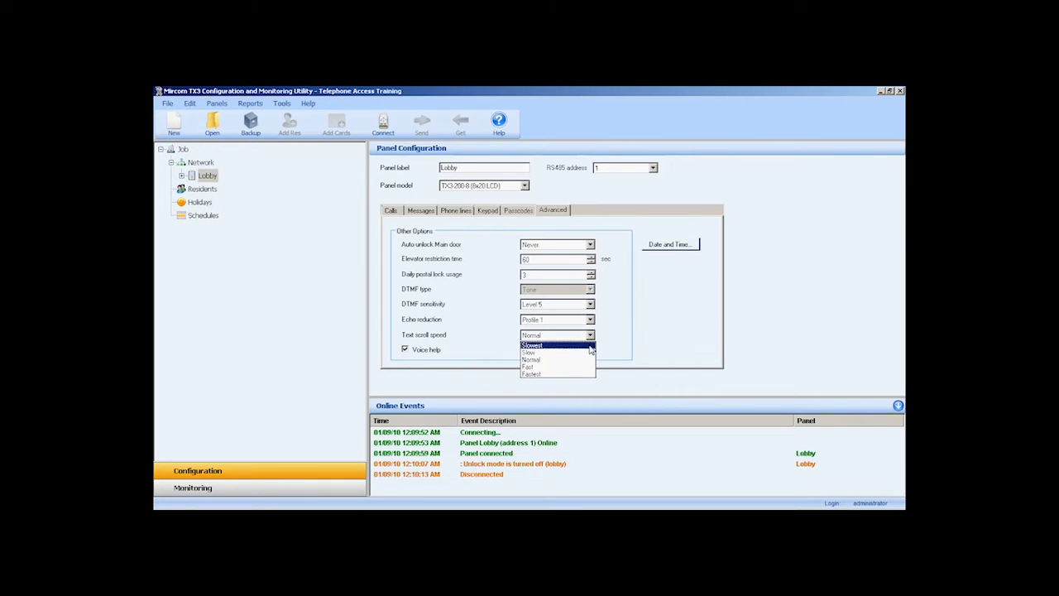
{"action": "mouse_move", "coordinate": [554, 366]}
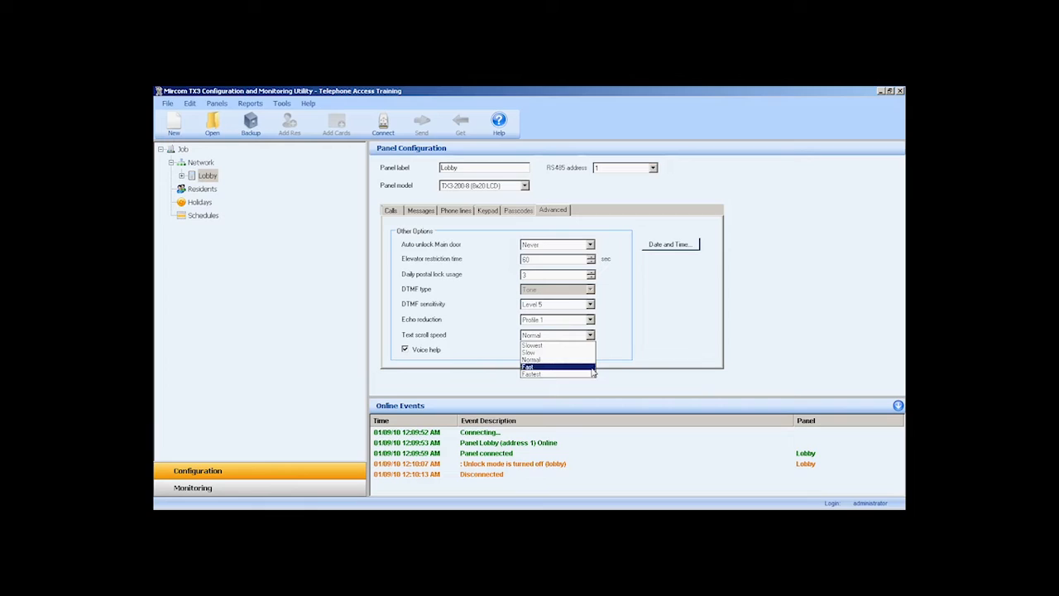
{"action": "left_click", "coordinate": [530, 359]}
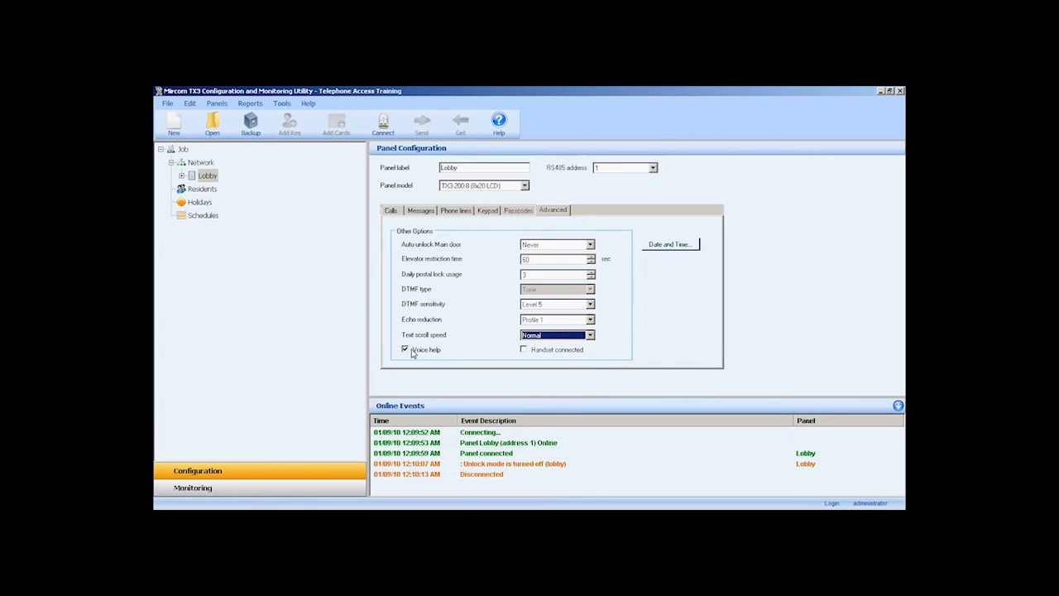
{"action": "left_click", "coordinate": [404, 349]}
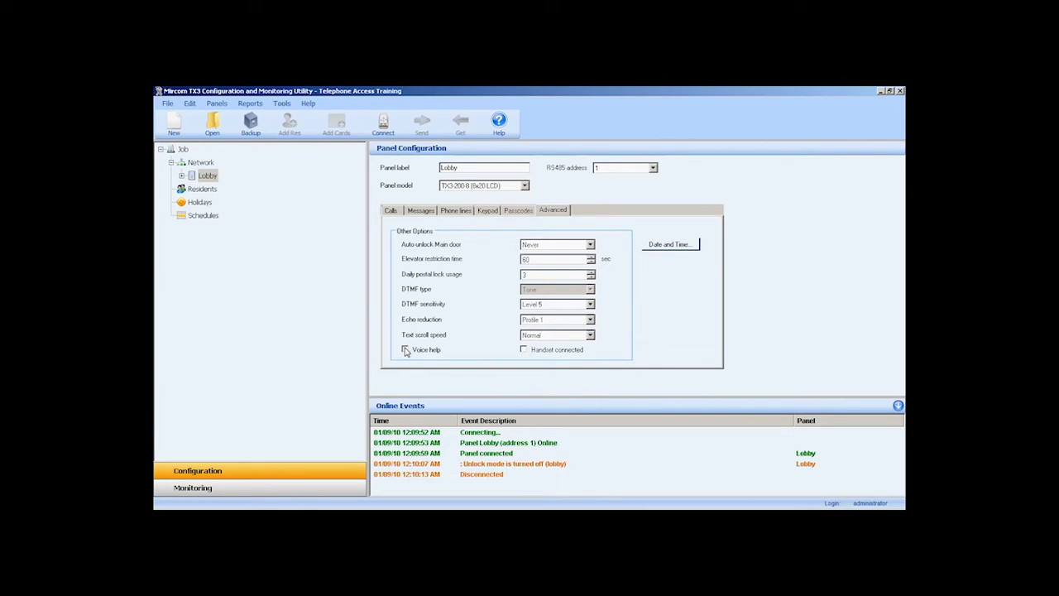
{"action": "left_click", "coordinate": [404, 348]}
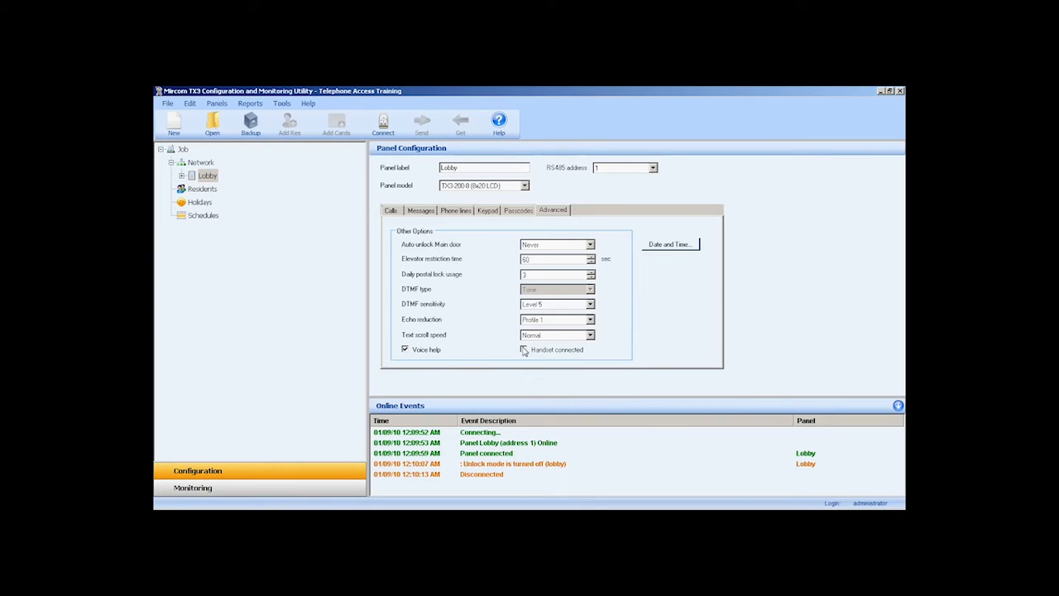
{"action": "left_click", "coordinate": [523, 349]}
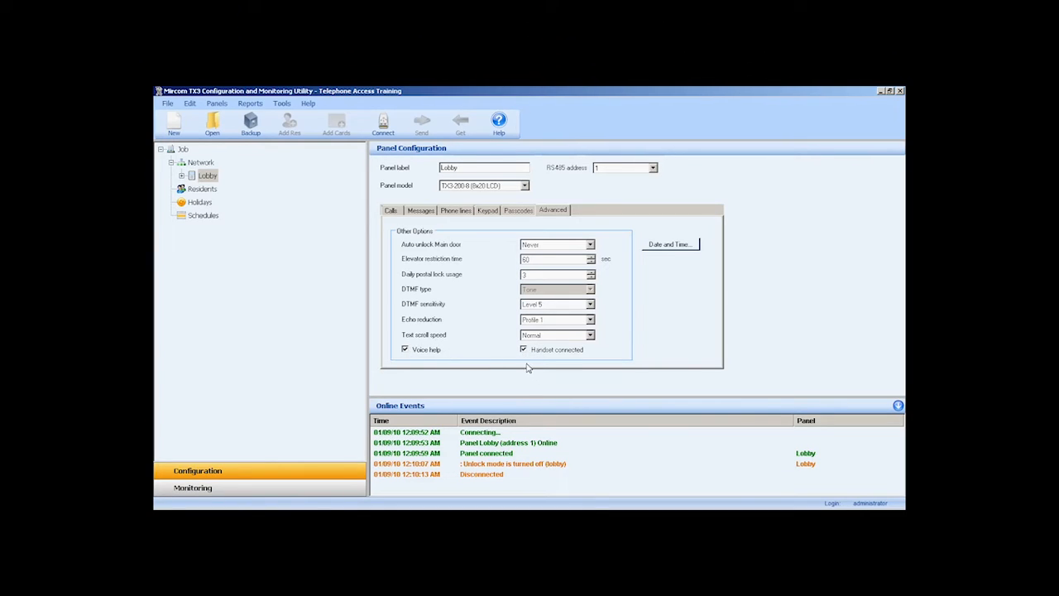
{"action": "left_click", "coordinate": [523, 350]}
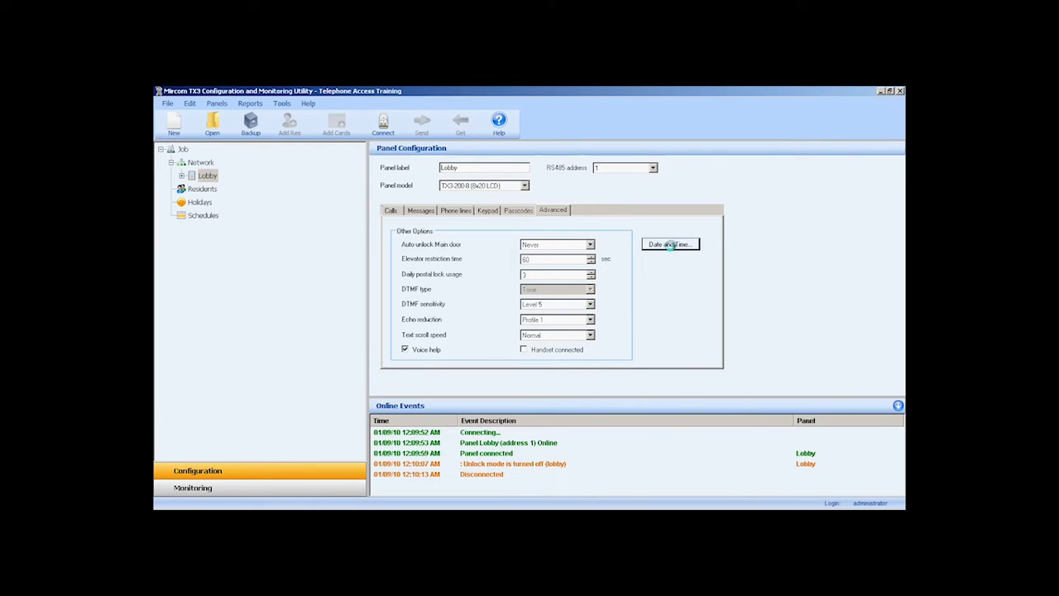
Step: Accept daylight savings from March's second Sunday to November's first Sunday in Date and Time Options
{"action": "left_click", "coordinate": [669, 244]}
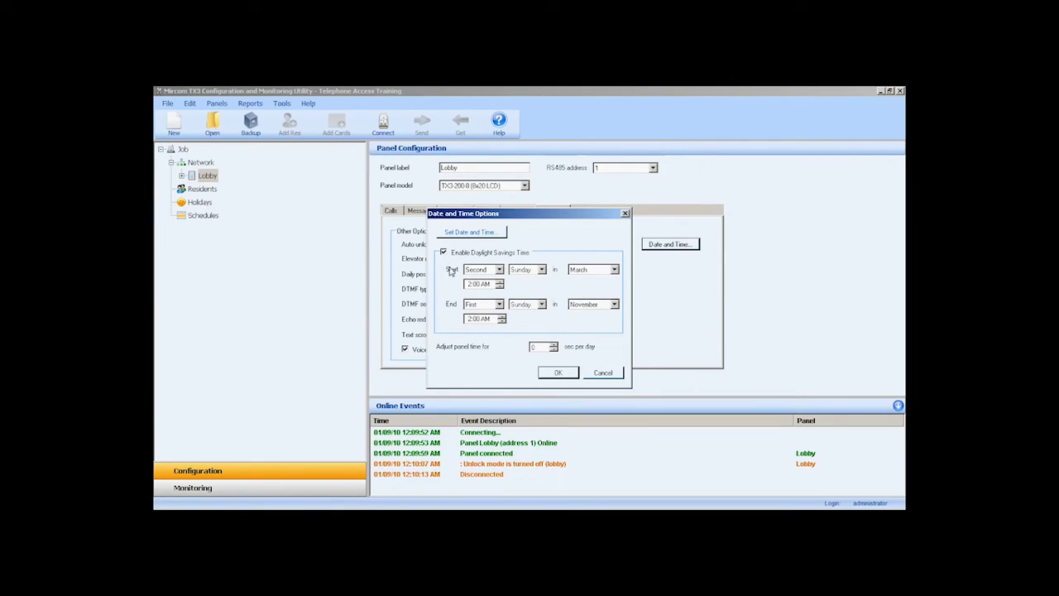
{"action": "left_click", "coordinate": [603, 372]}
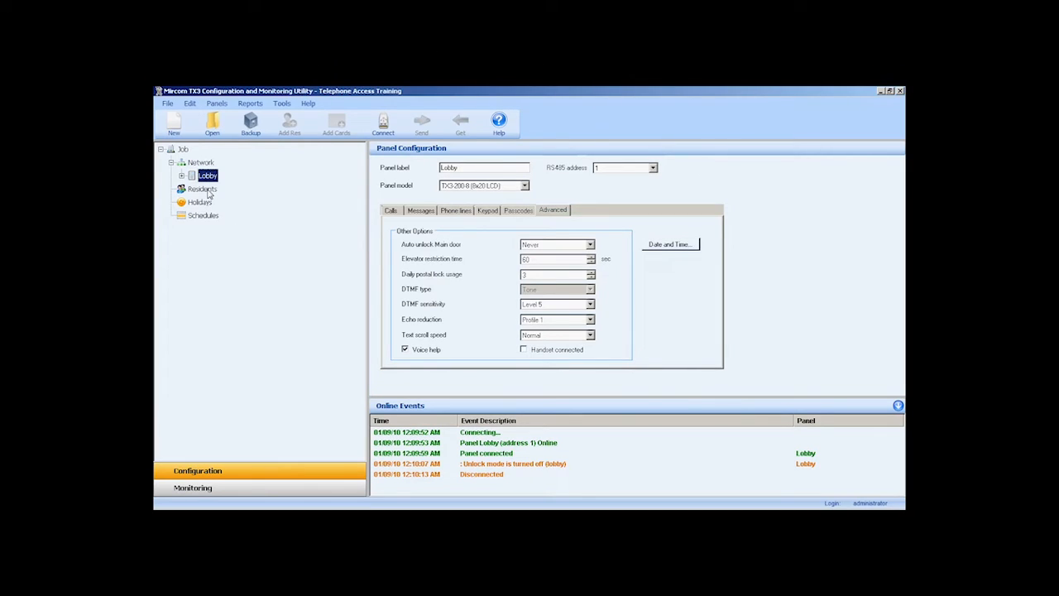
Step: Batch-add 10 residents to the Lobby panel, creating NewName through NewName010 with dial codes 1–10
{"action": "left_click", "coordinate": [202, 189]}
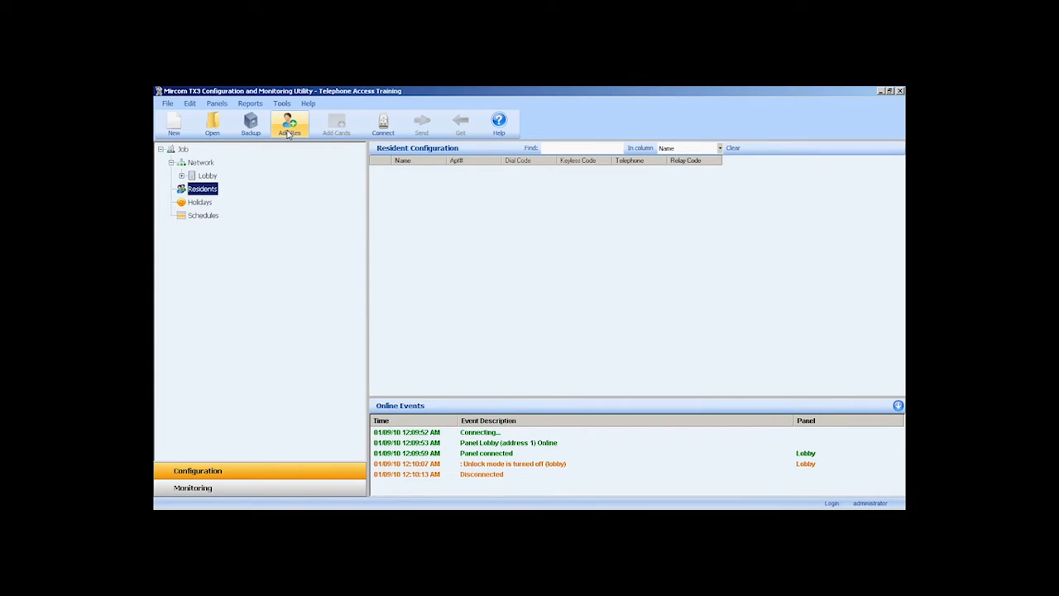
{"action": "left_click", "coordinate": [288, 122]}
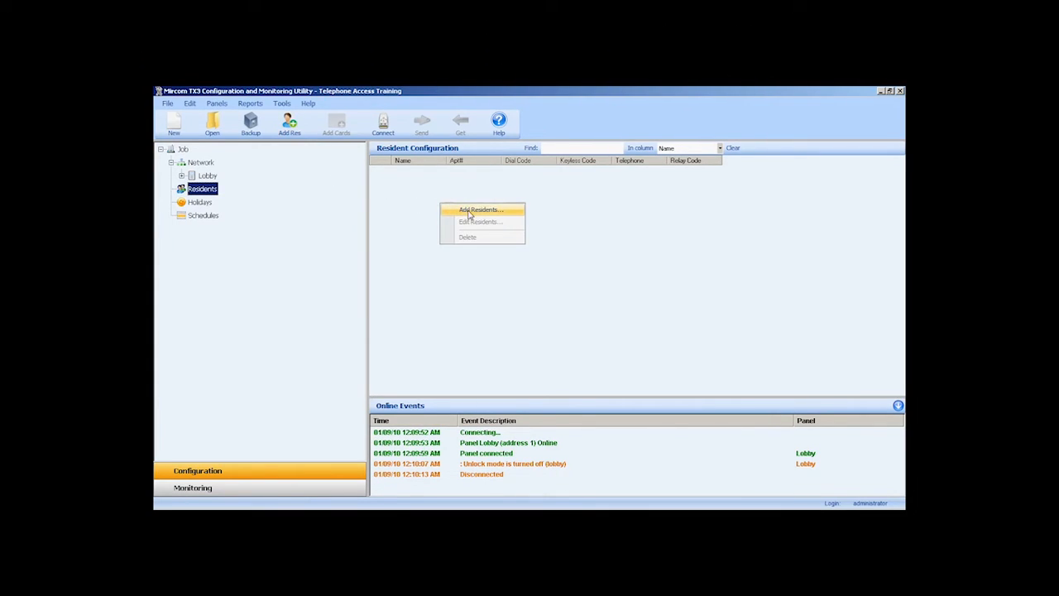
{"action": "mouse_move", "coordinate": [500, 215]}
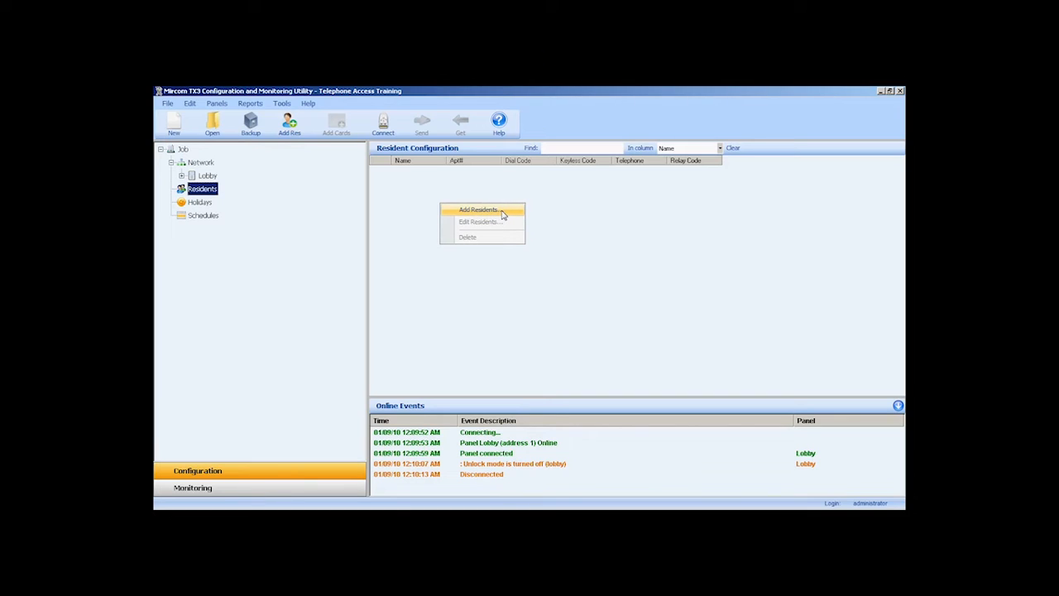
{"action": "left_click", "coordinate": [479, 210]}
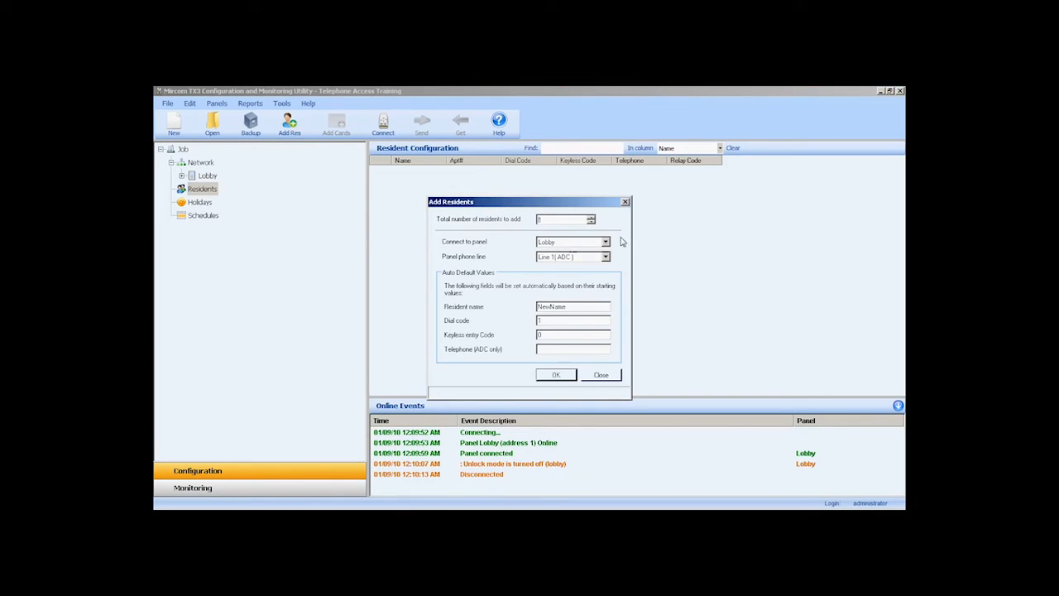
{"action": "mouse_move", "coordinate": [670, 240]}
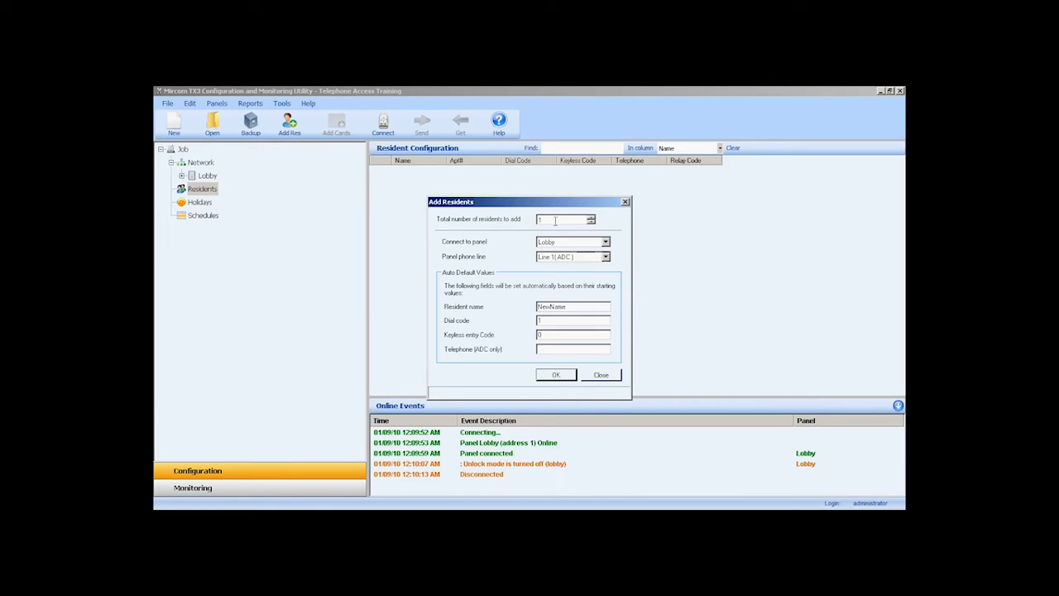
{"action": "type", "text": "10"}
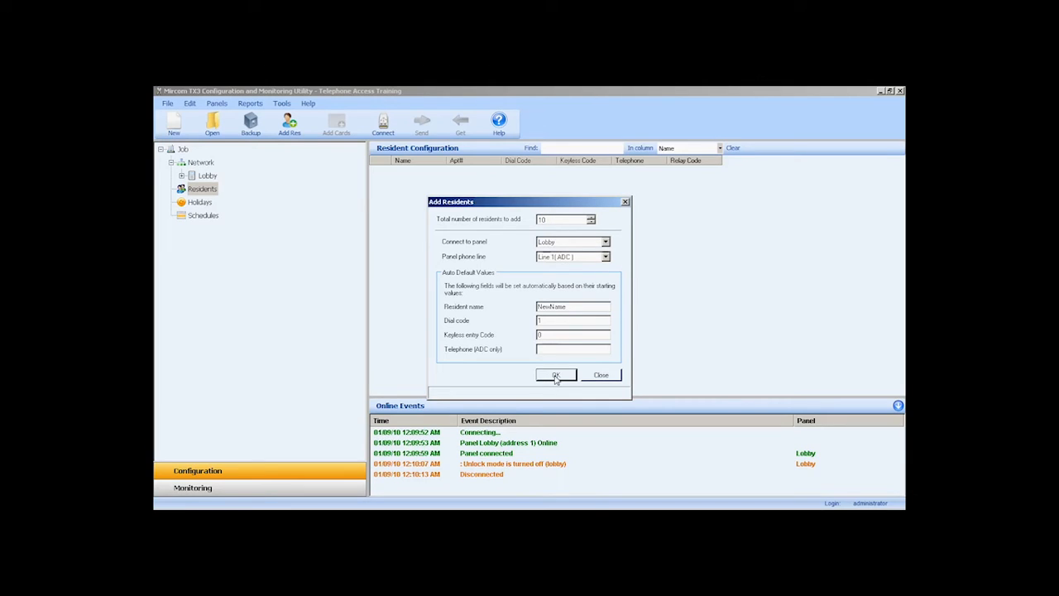
{"action": "left_click", "coordinate": [555, 374]}
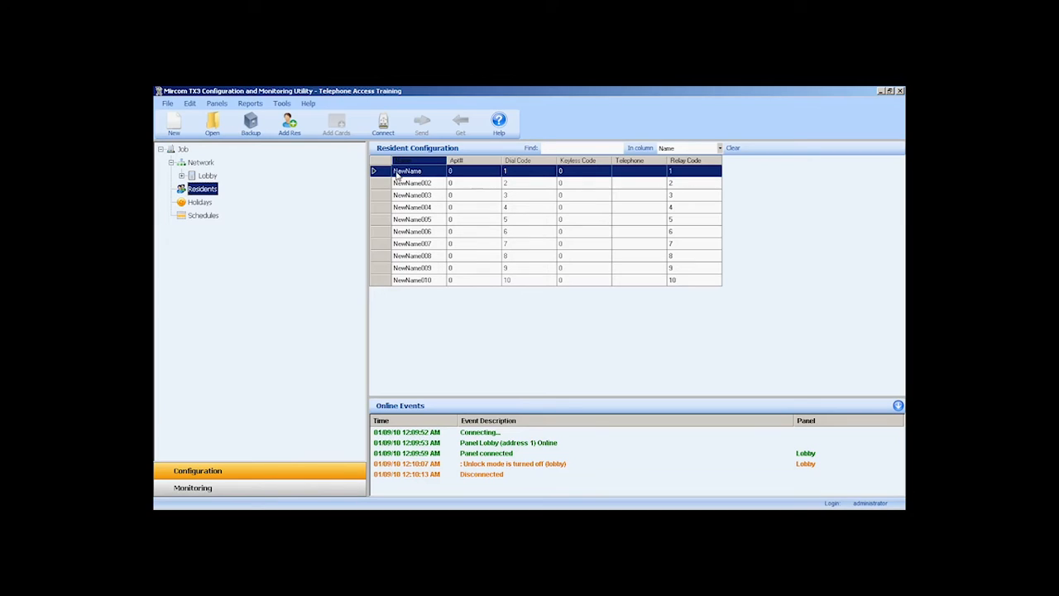
Step: Edit the first resident with name John Doe and apartment number 101
{"action": "right_click", "coordinate": [405, 171]}
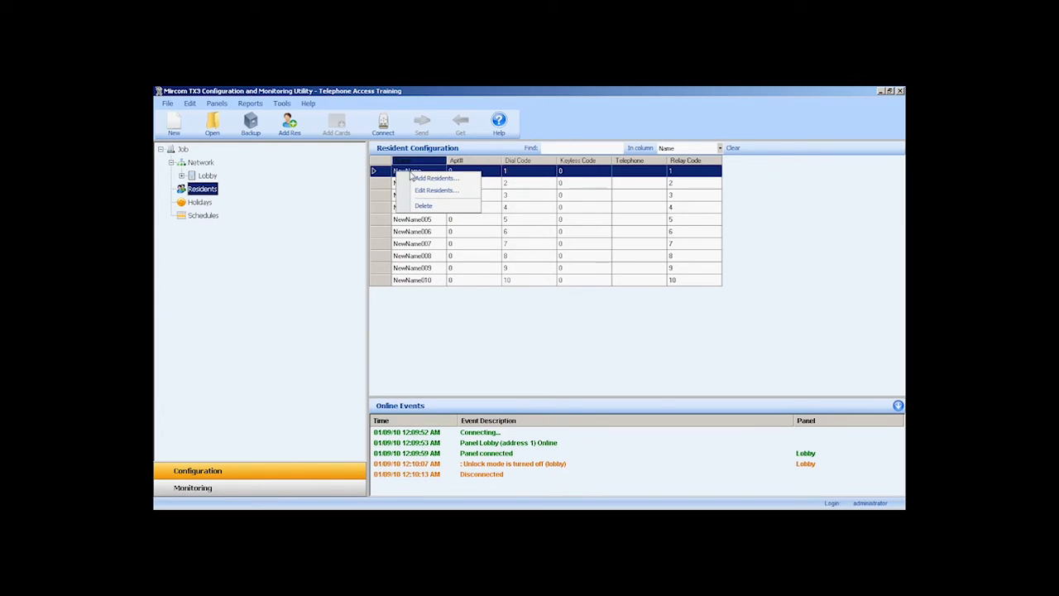
{"action": "mouse_move", "coordinate": [435, 190]}
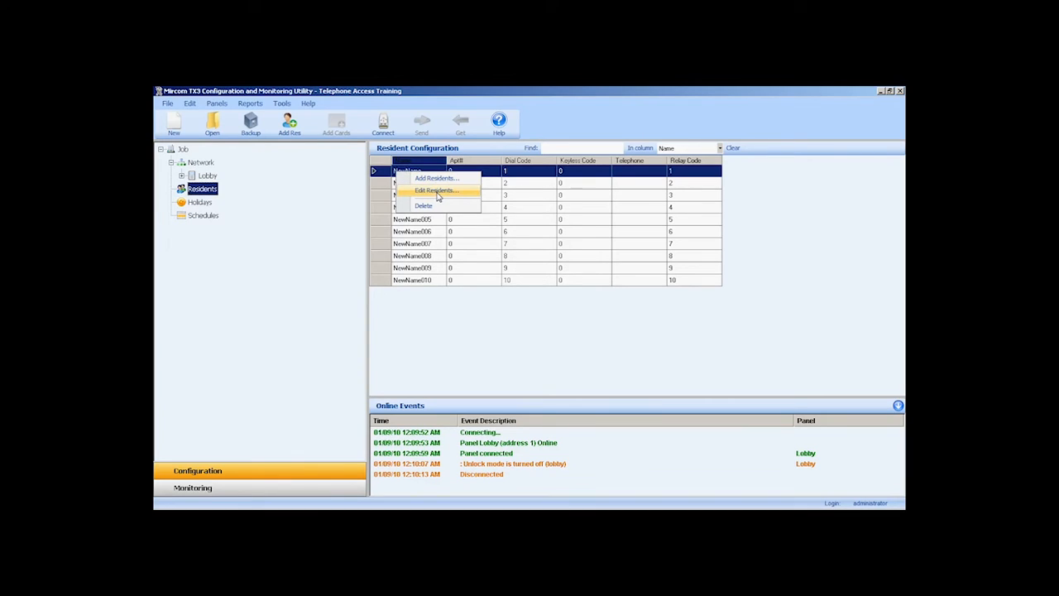
{"action": "left_click", "coordinate": [434, 190]}
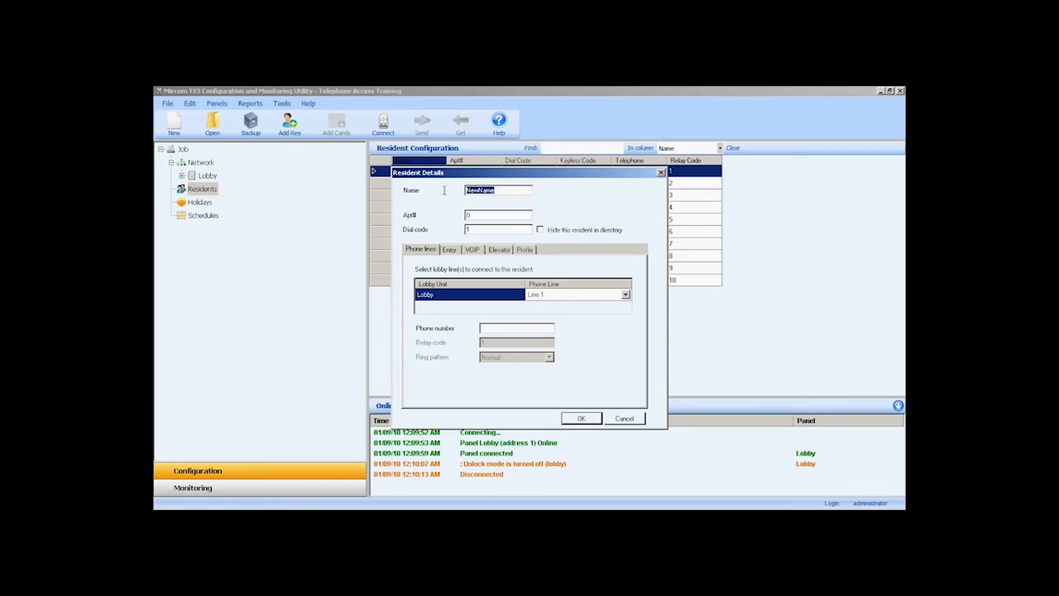
{"action": "type", "text": "John"}
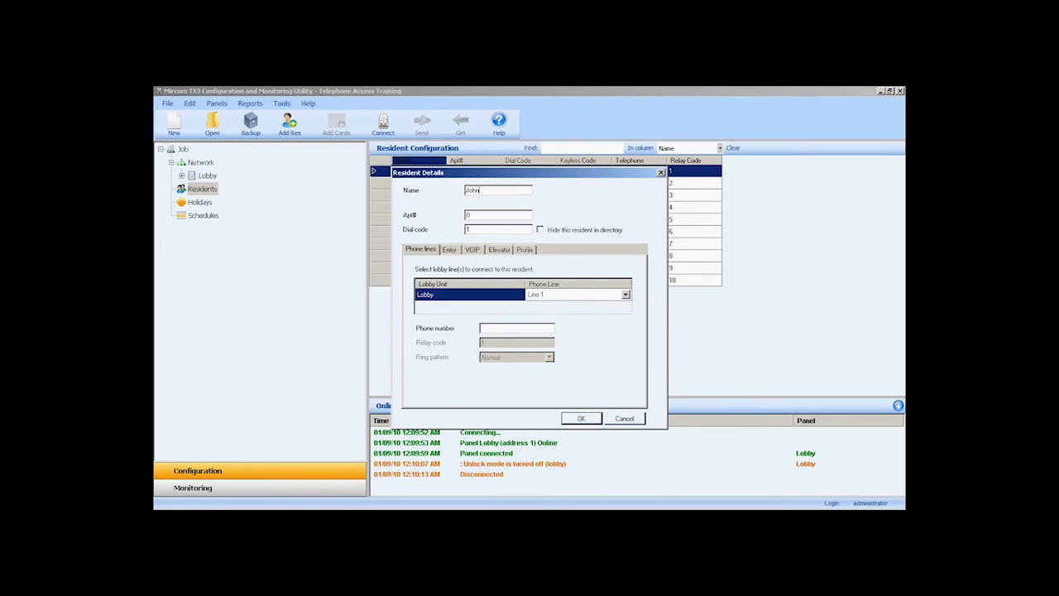
{"action": "type", "text": "Doe"}
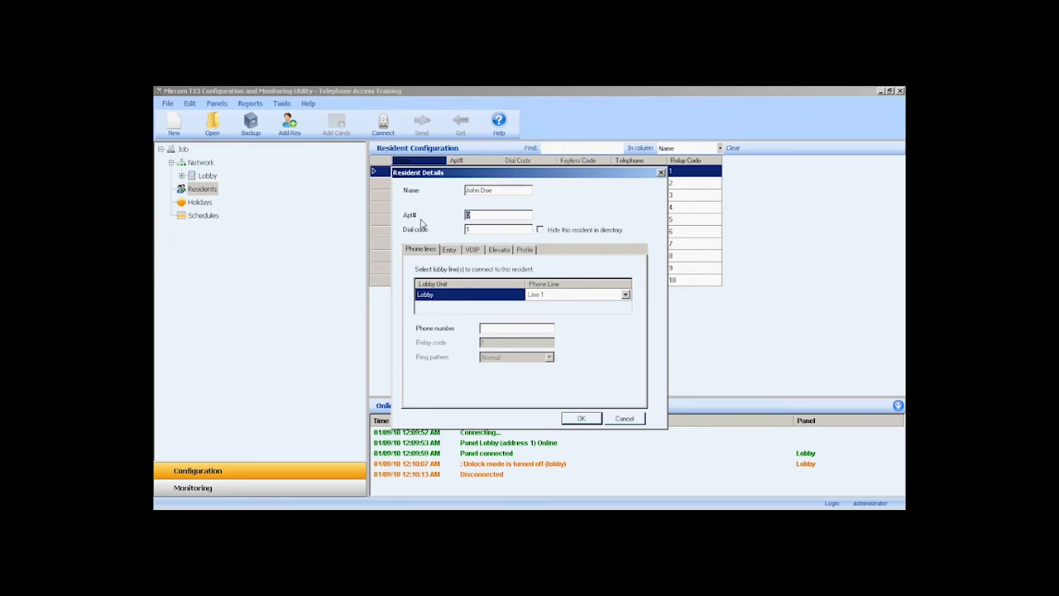
{"action": "type", "text": "101"}
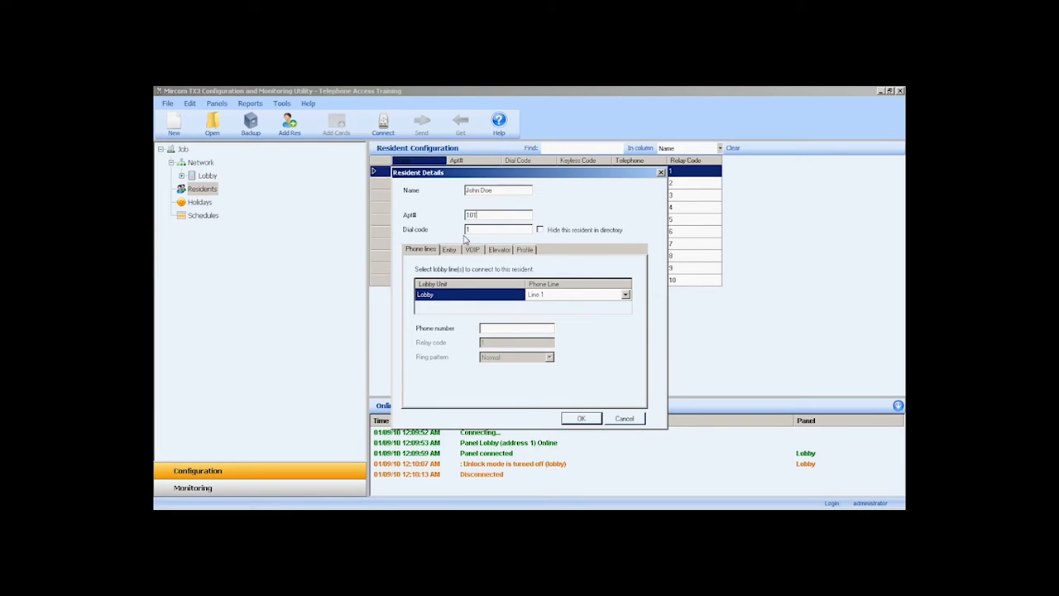
{"action": "left_click", "coordinate": [449, 248]}
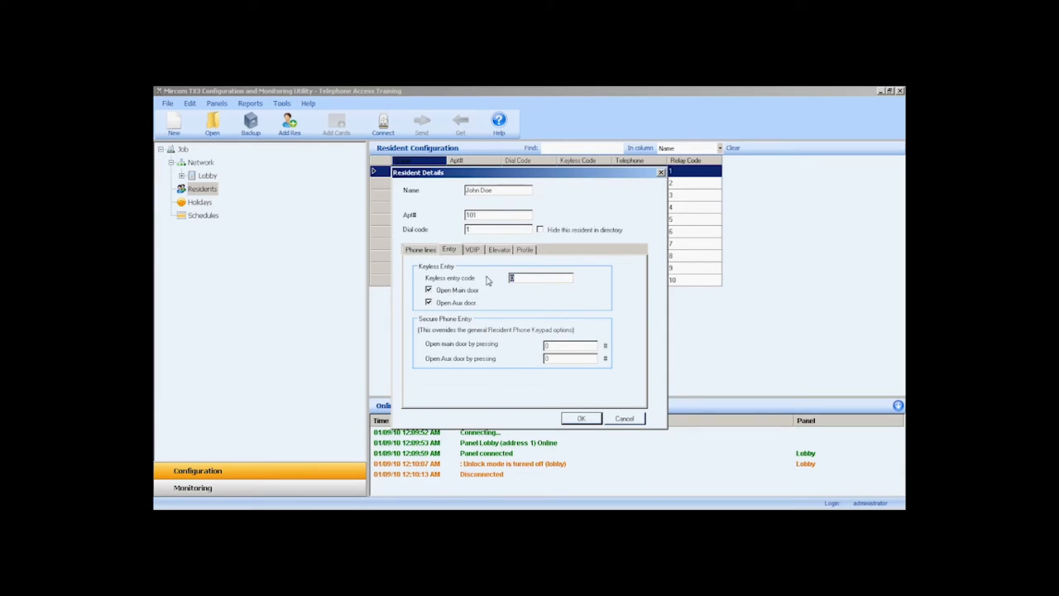
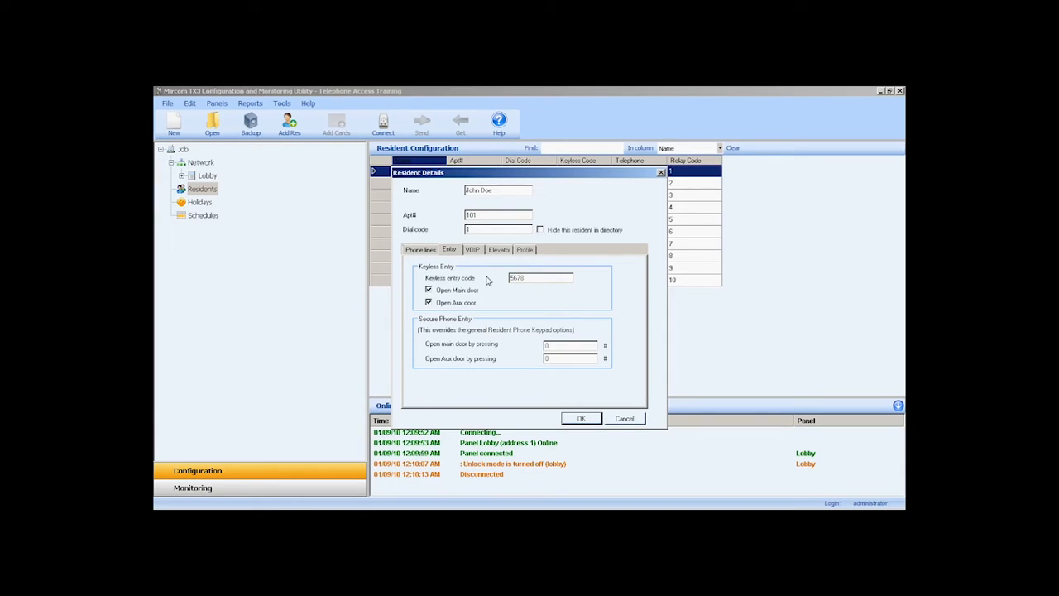
{"action": "left_click", "coordinate": [569, 345]}
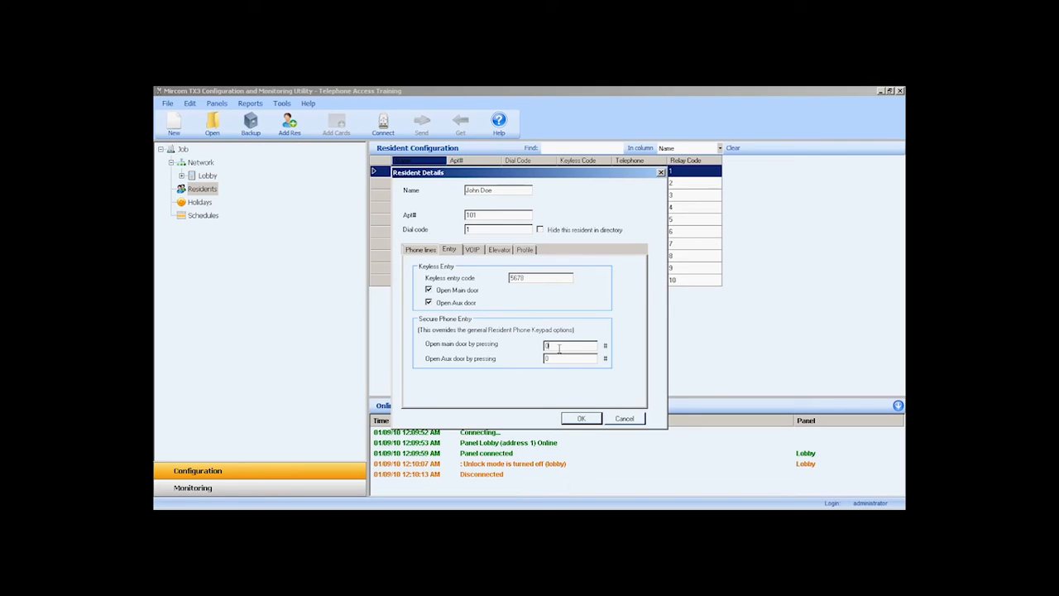
{"action": "mouse_move", "coordinate": [583, 369]}
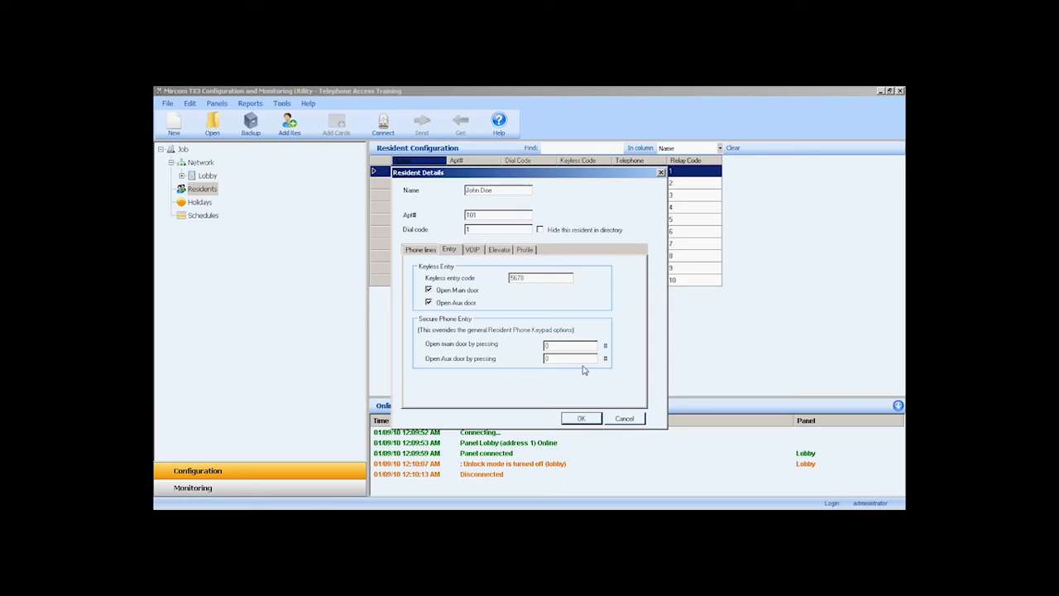
{"action": "left_click", "coordinate": [523, 249]}
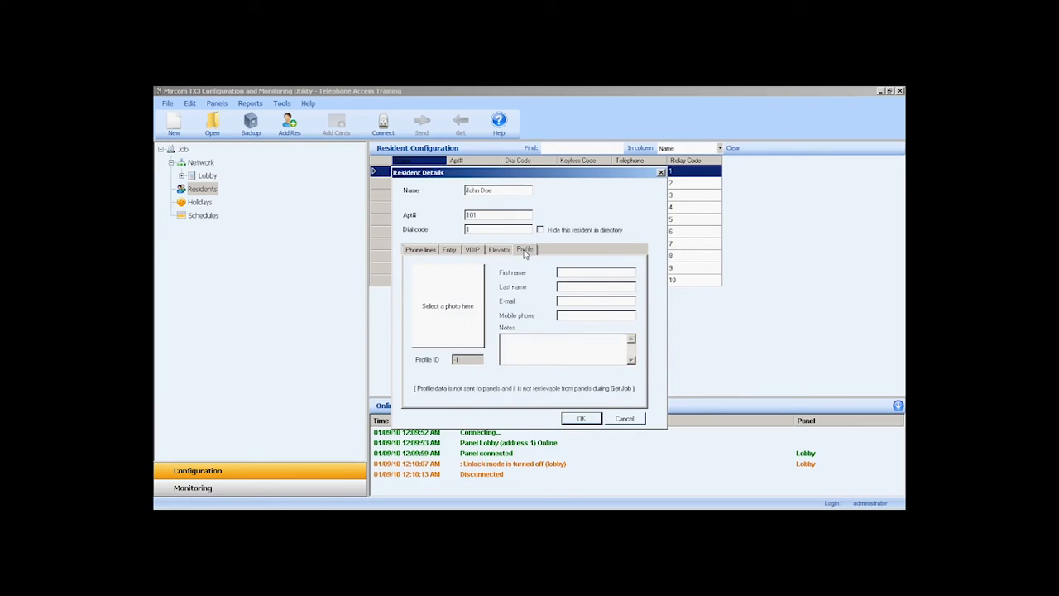
{"action": "mouse_move", "coordinate": [524, 274]}
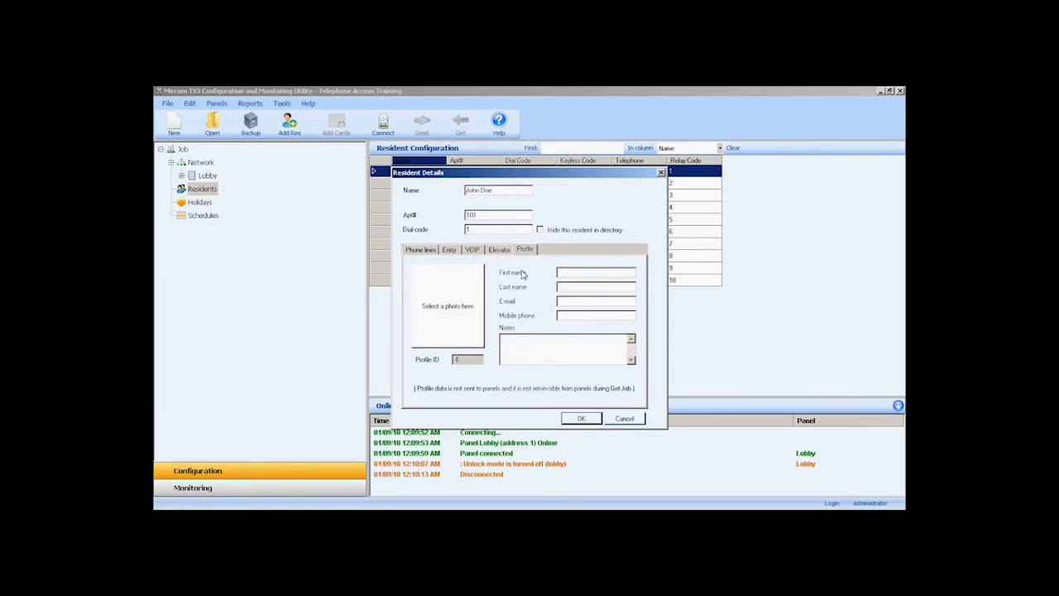
{"action": "mouse_move", "coordinate": [476, 312]}
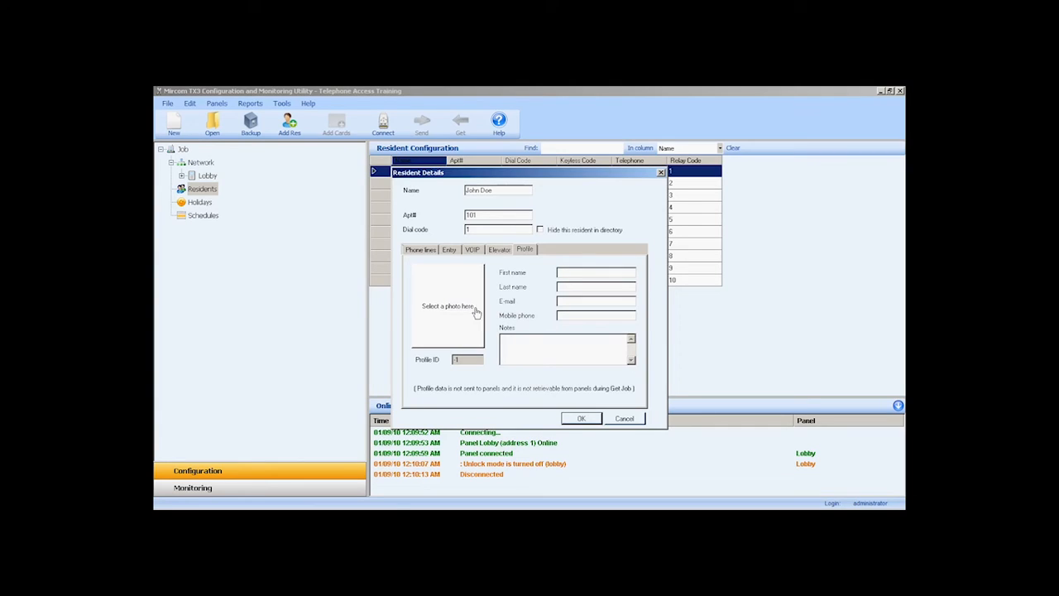
{"action": "mouse_move", "coordinate": [444, 318]}
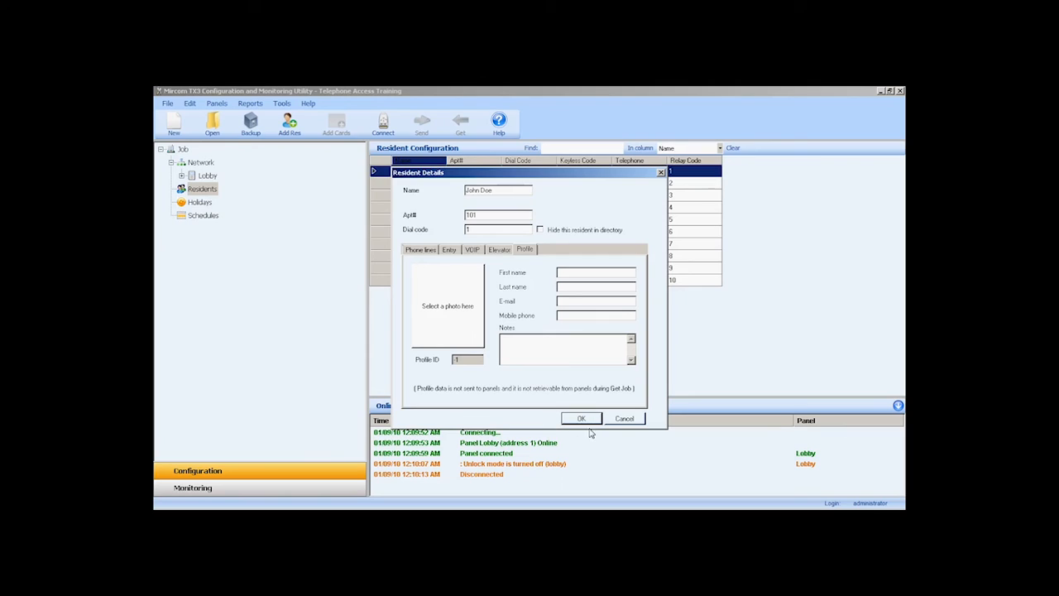
{"action": "left_click", "coordinate": [581, 418]}
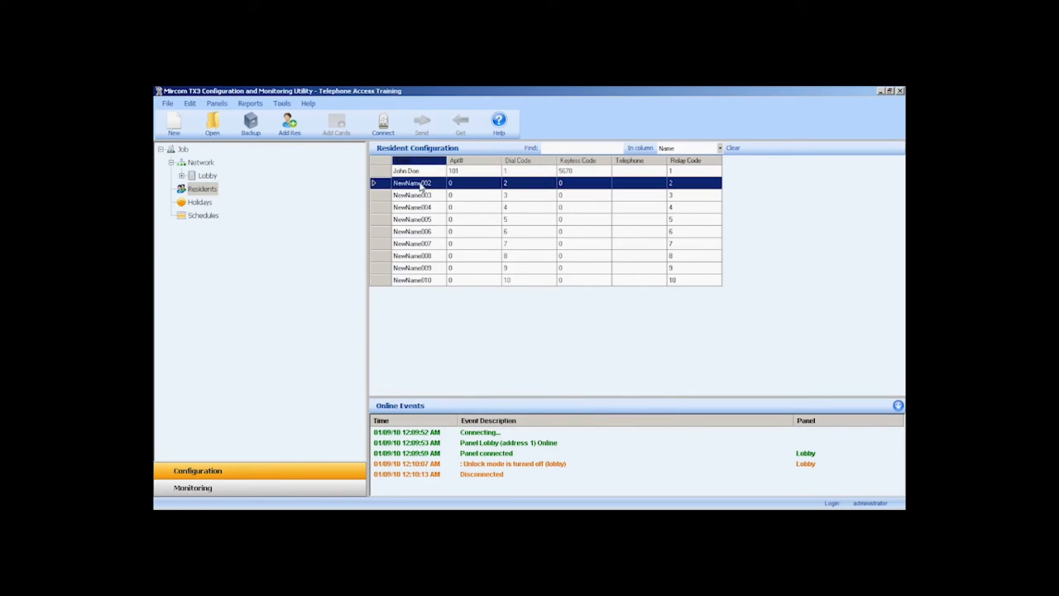
Step: Edit NewName002 to Jane Smith, apartment 202, on Line 2 (NSL), and save
{"action": "double_click", "coordinate": [411, 183]}
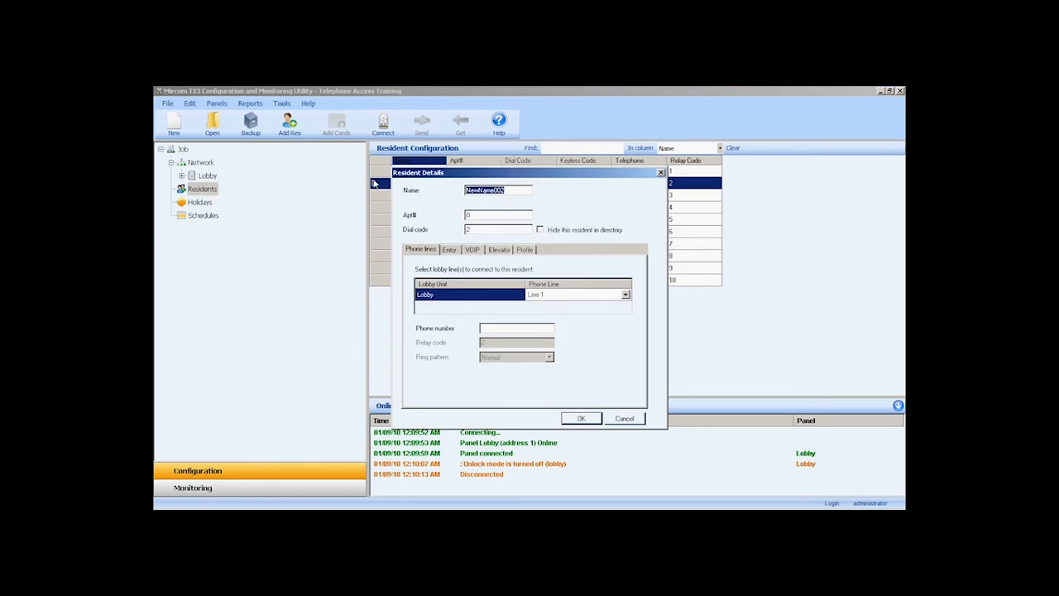
{"action": "type", "text": "Jane"}
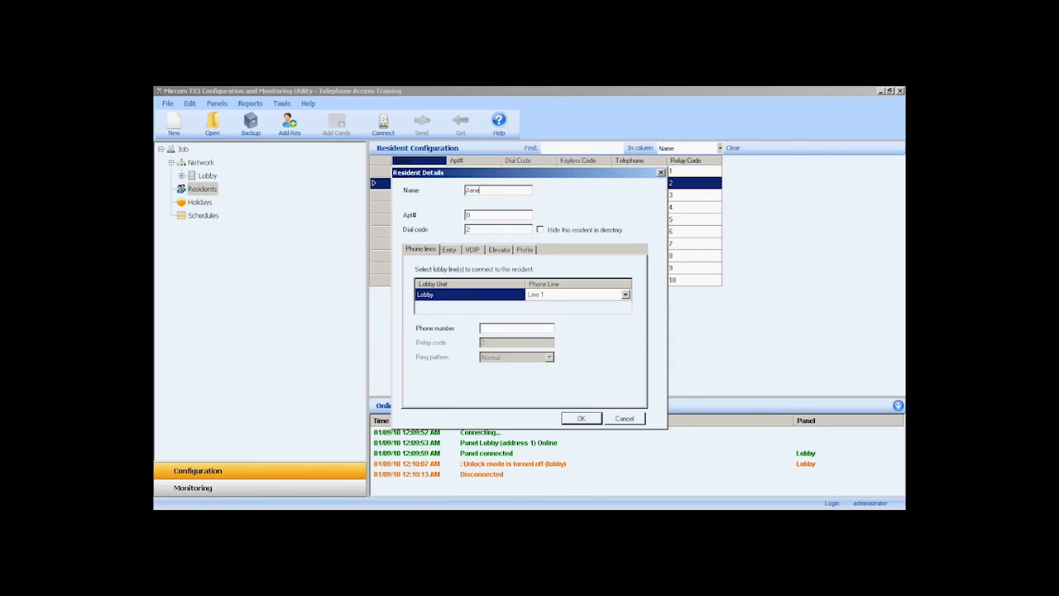
{"action": "type", "text": "Smith"}
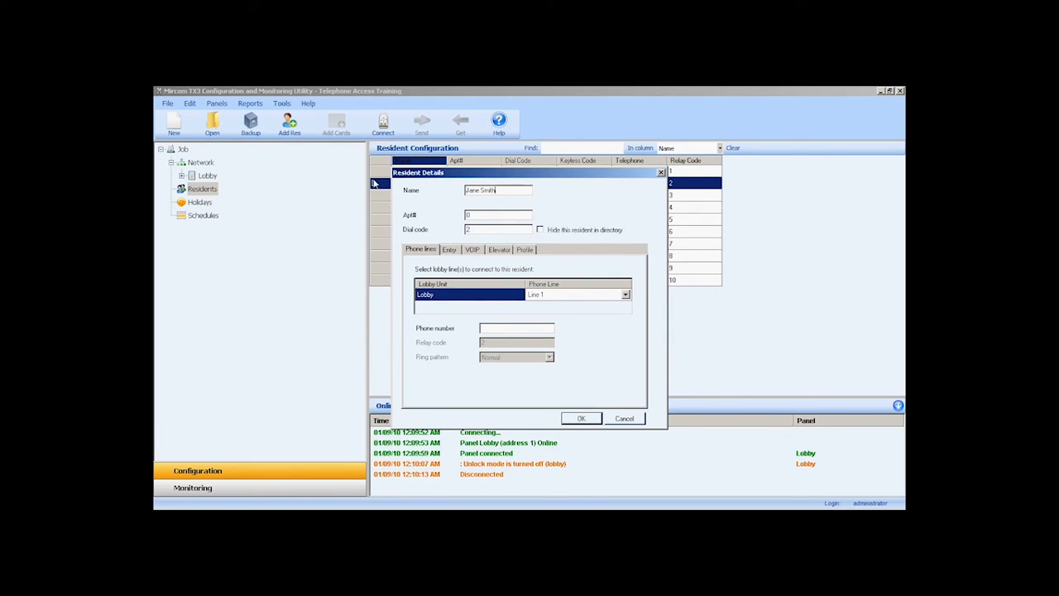
{"action": "type", "text": "2"}
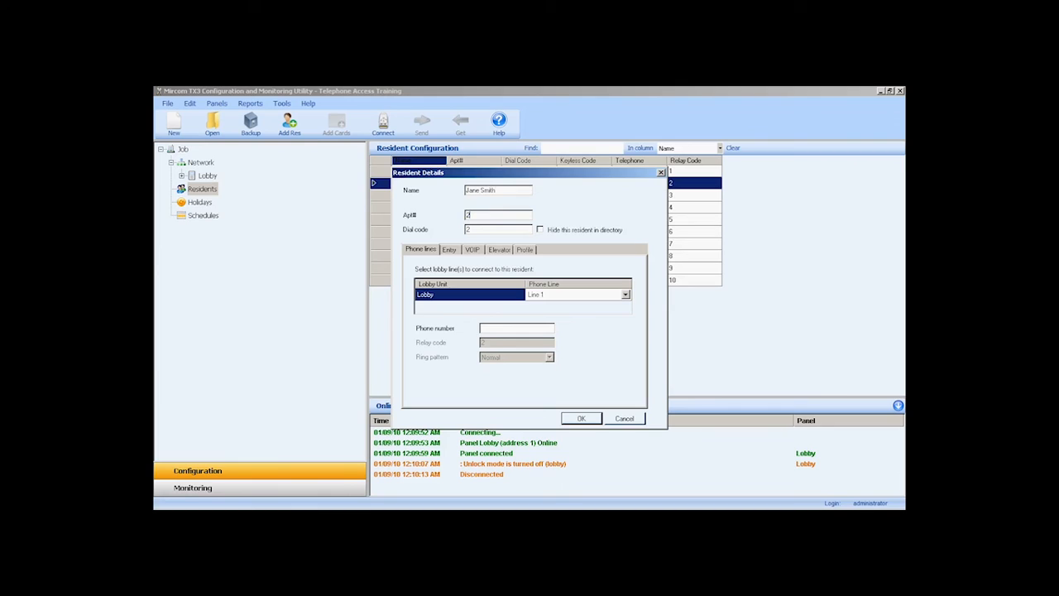
{"action": "type", "text": "202"}
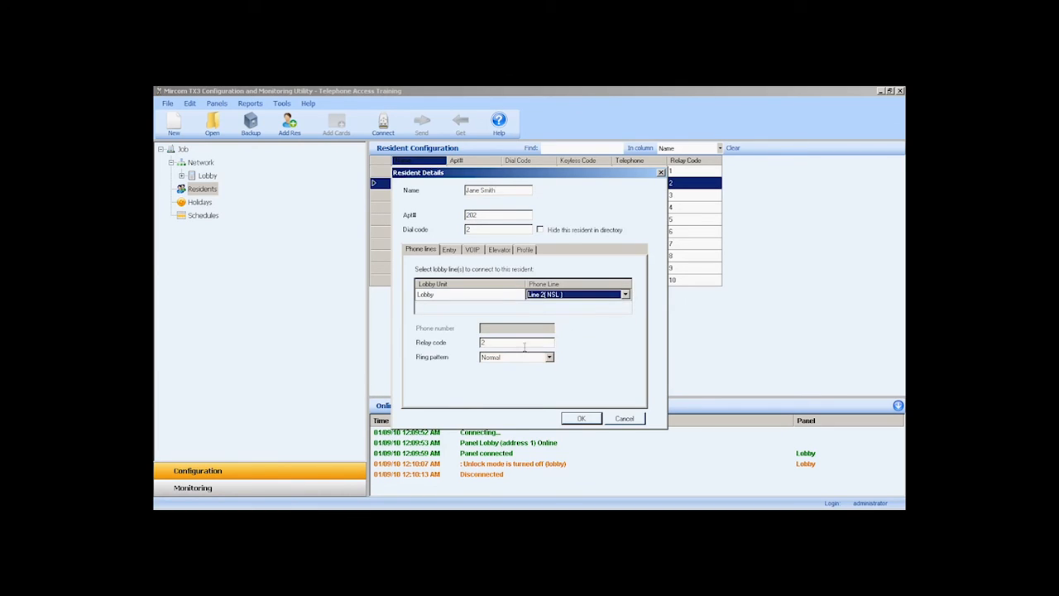
{"action": "left_click", "coordinate": [549, 356]}
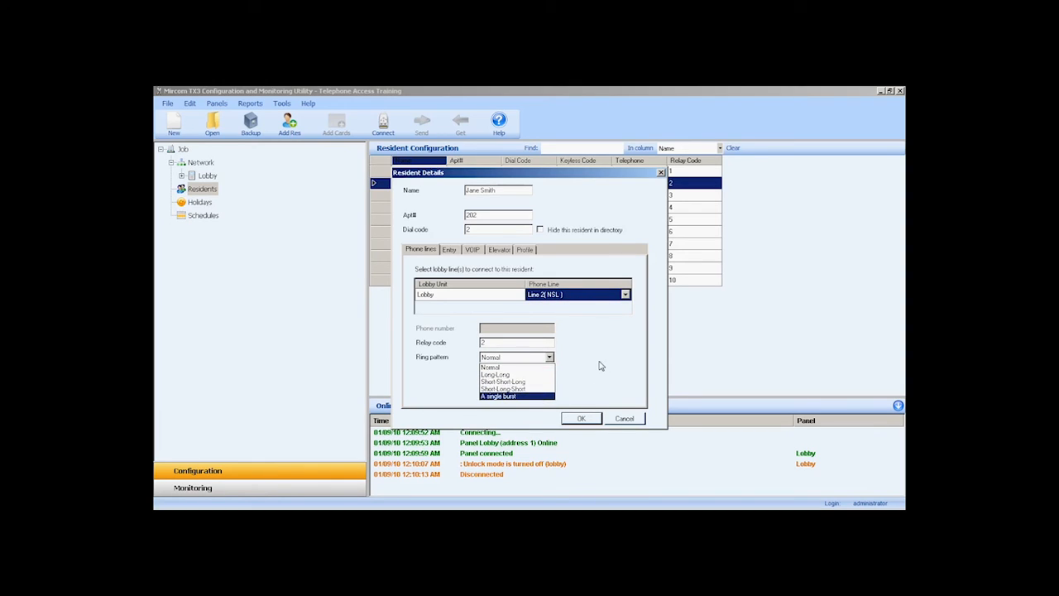
{"action": "left_click", "coordinate": [581, 418]}
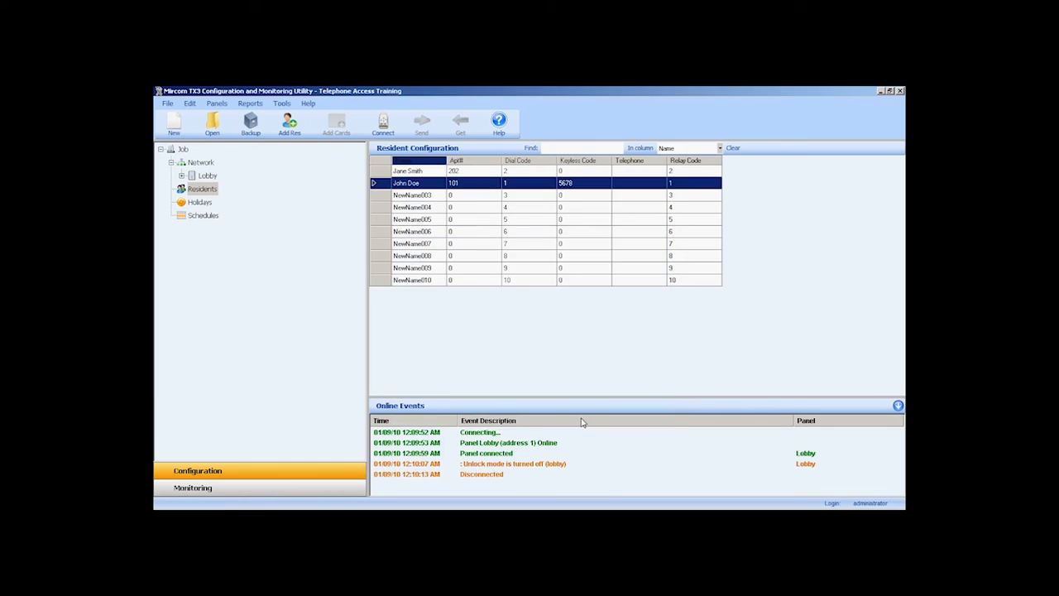
{"action": "mouse_move", "coordinate": [519, 340]}
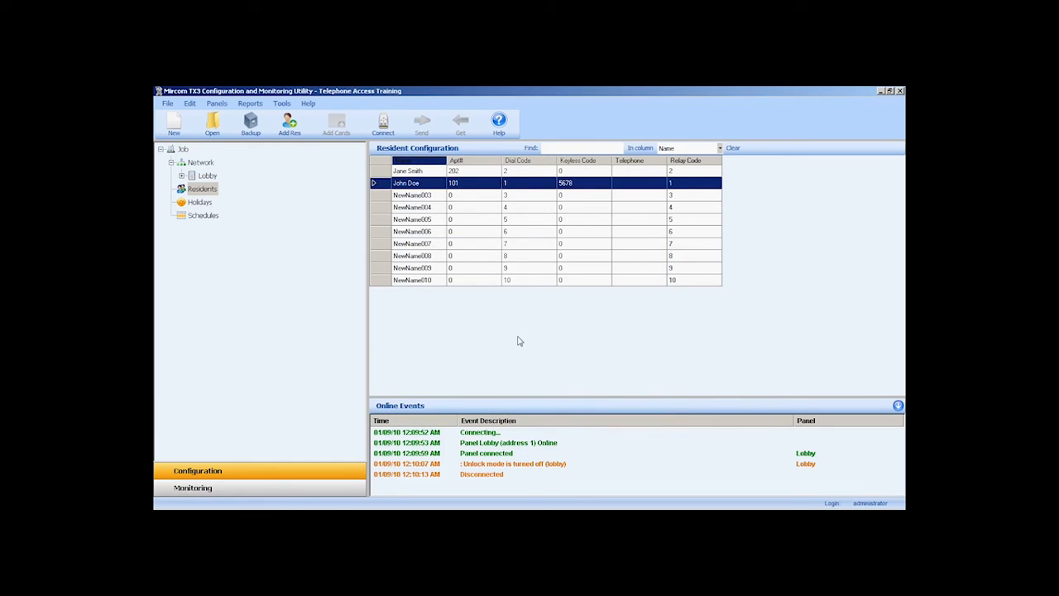